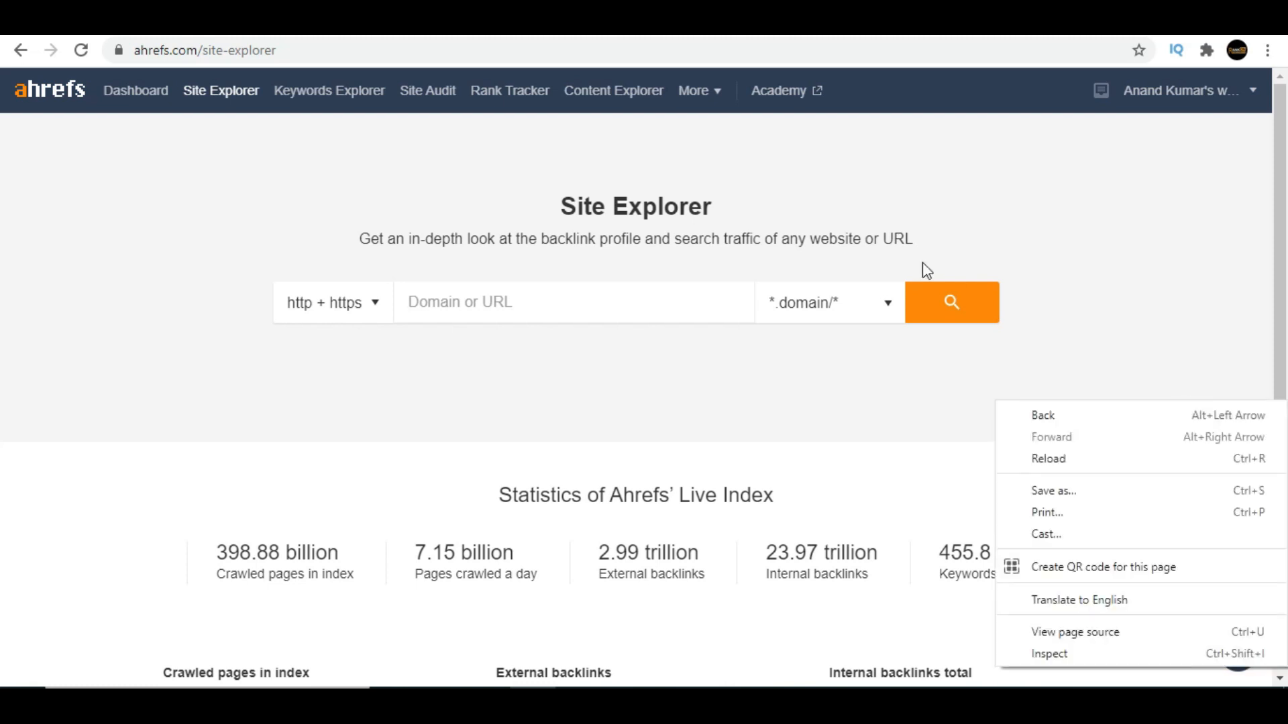
- Show ahrefs.com's Best by Links report, about 500,006 pages ranked by URL rating
click(459, 220)
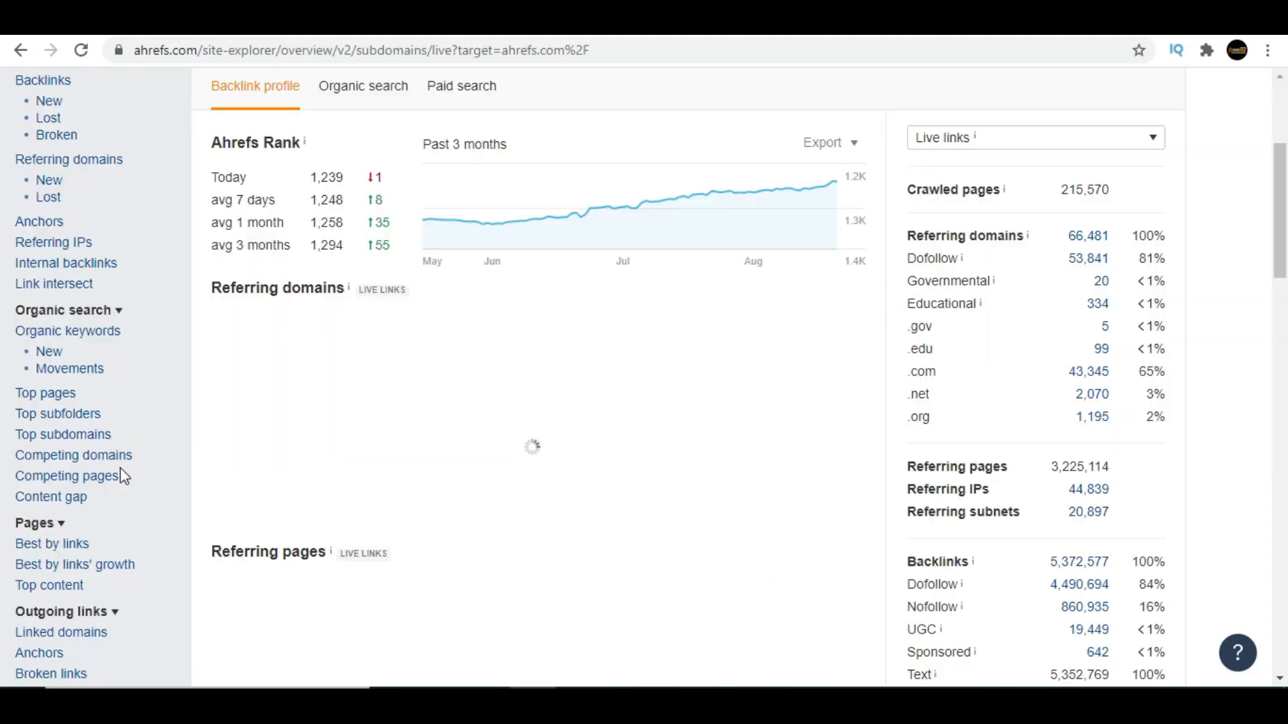
scroll(down, 3)
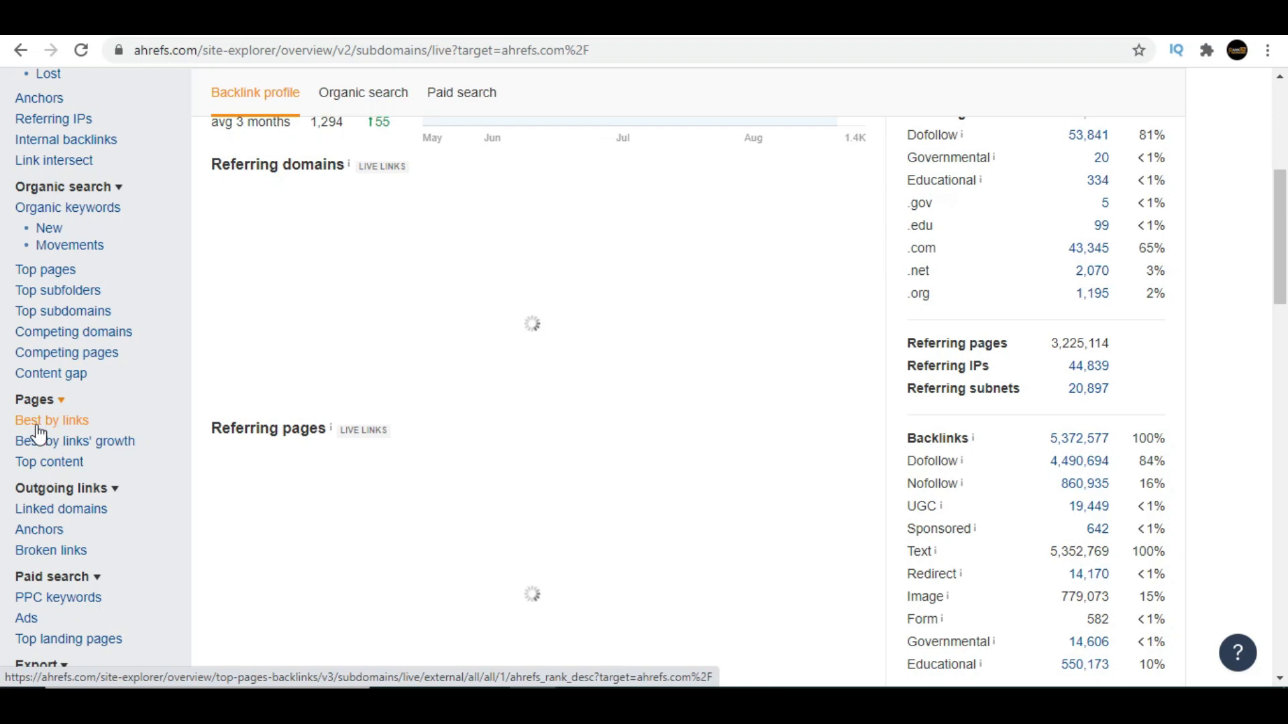
mouse_move(62, 428)
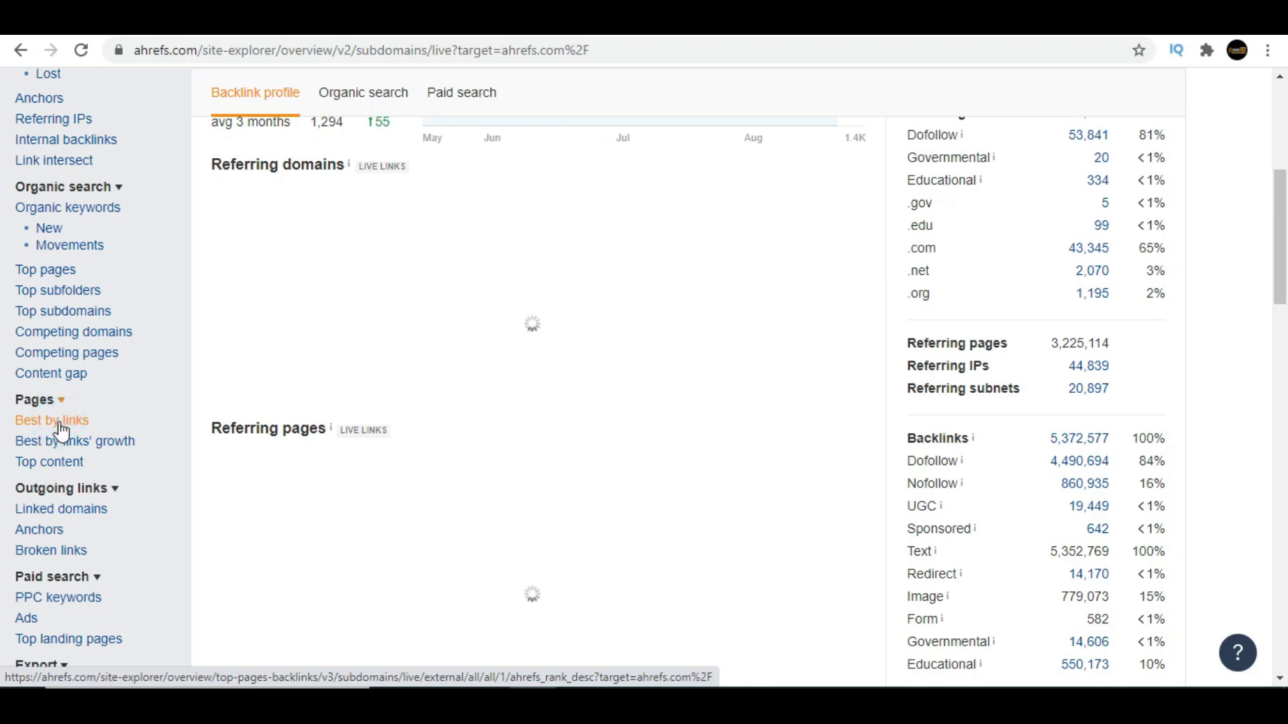
click(51, 420)
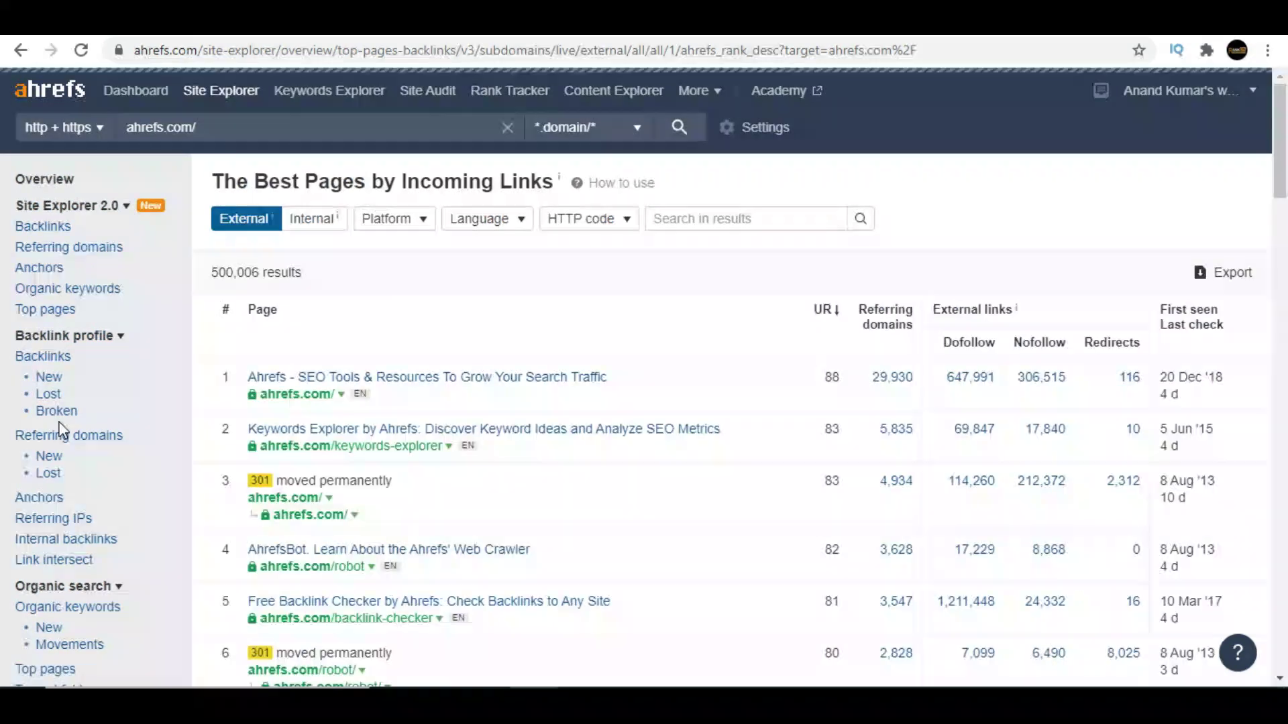
mouse_move(565, 382)
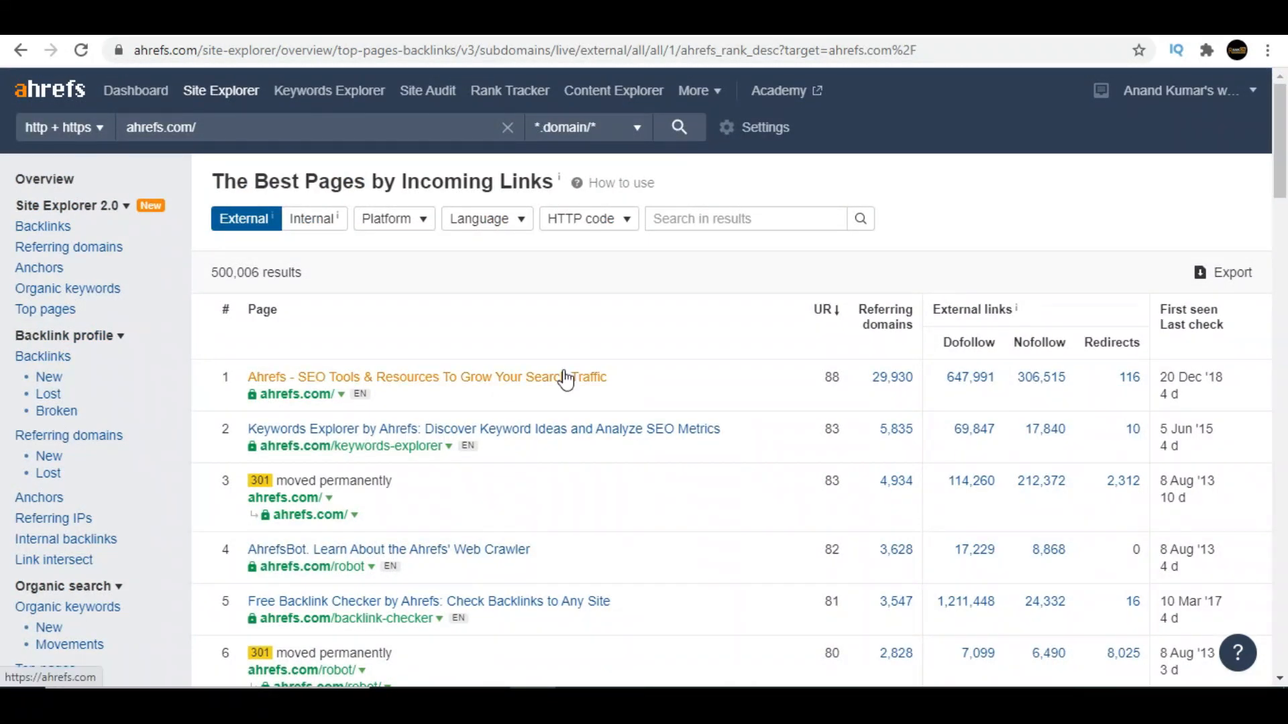
- Filter the report by HTTP code '404 not found', leaving 1,039 broken URLs
scroll(down, 3)
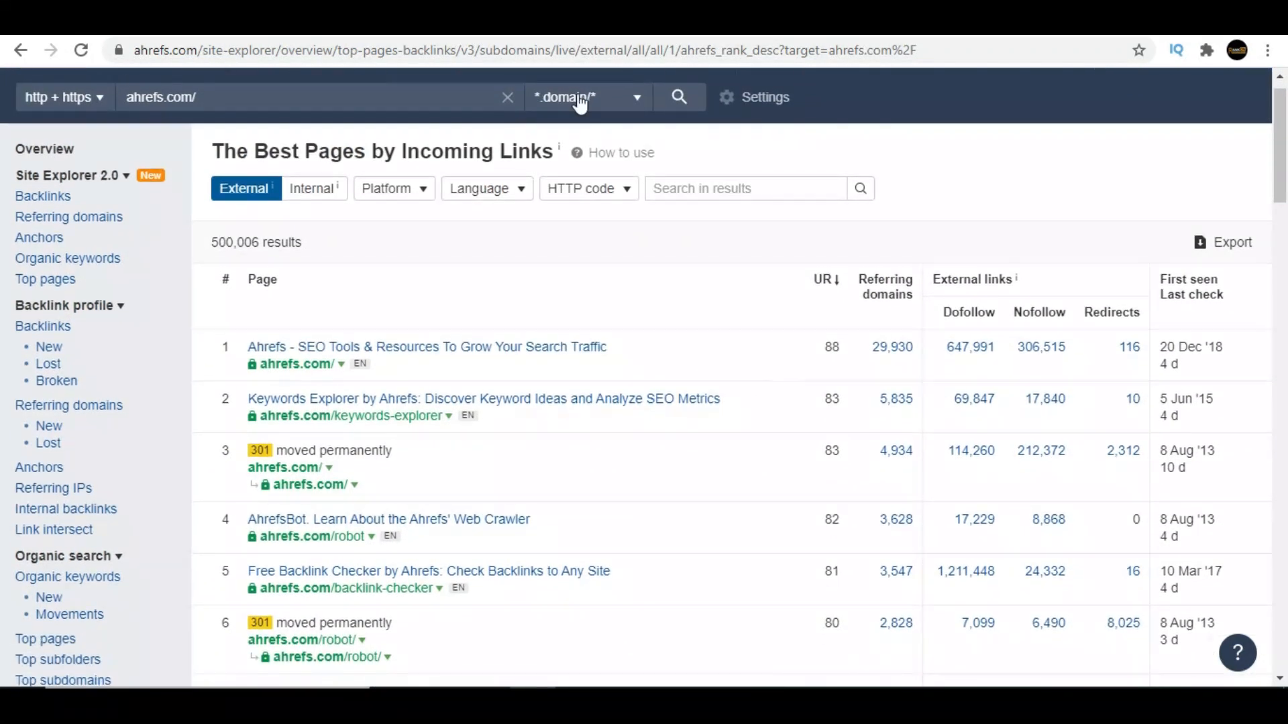
scroll(down, 3)
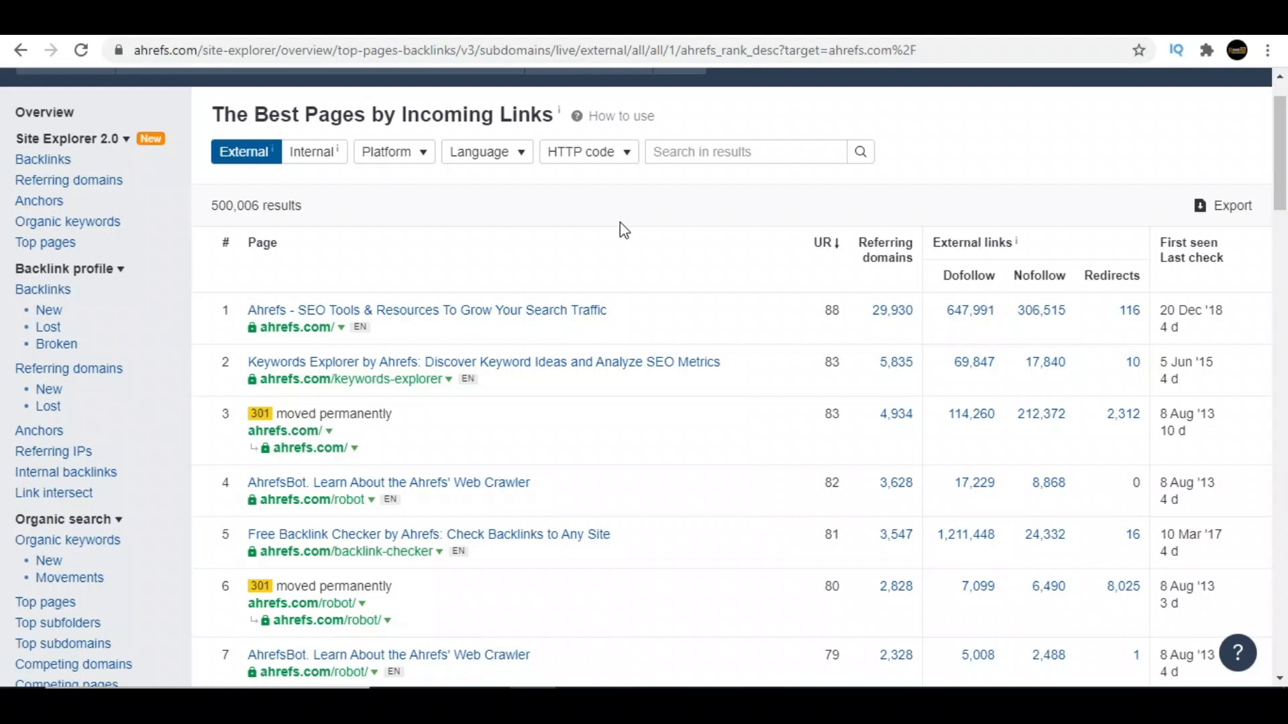
mouse_move(614, 161)
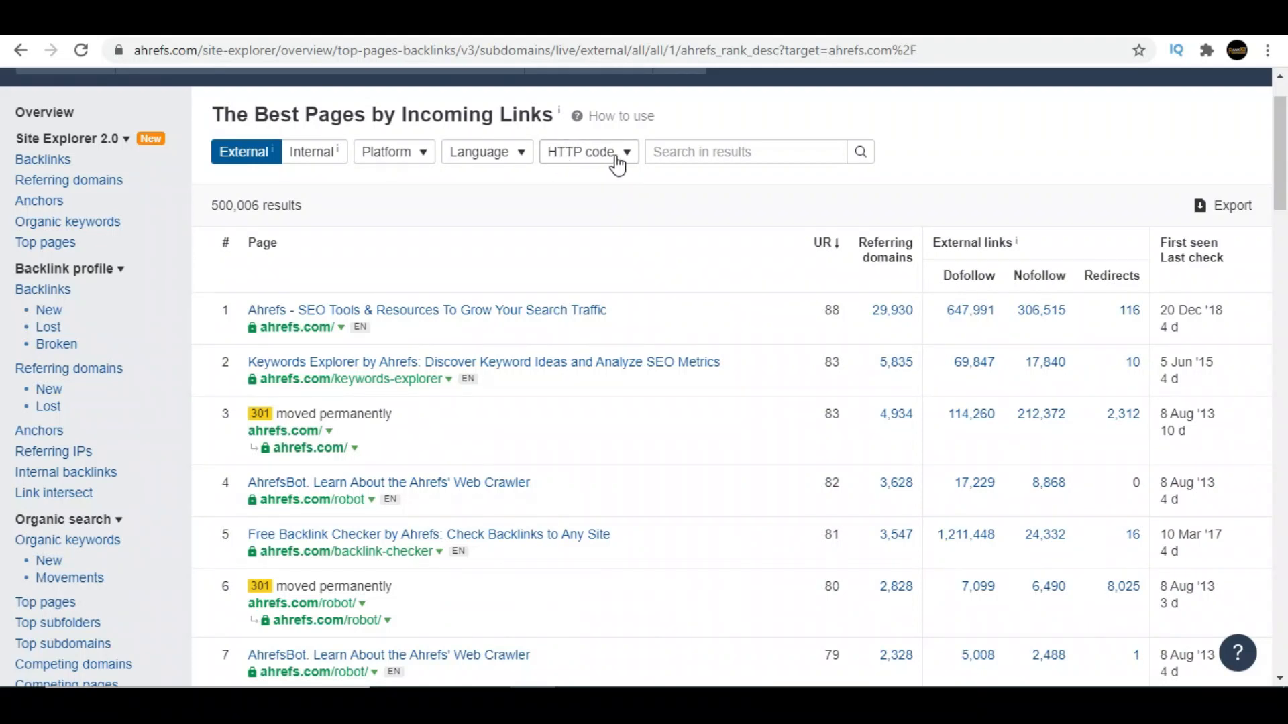
click(588, 152)
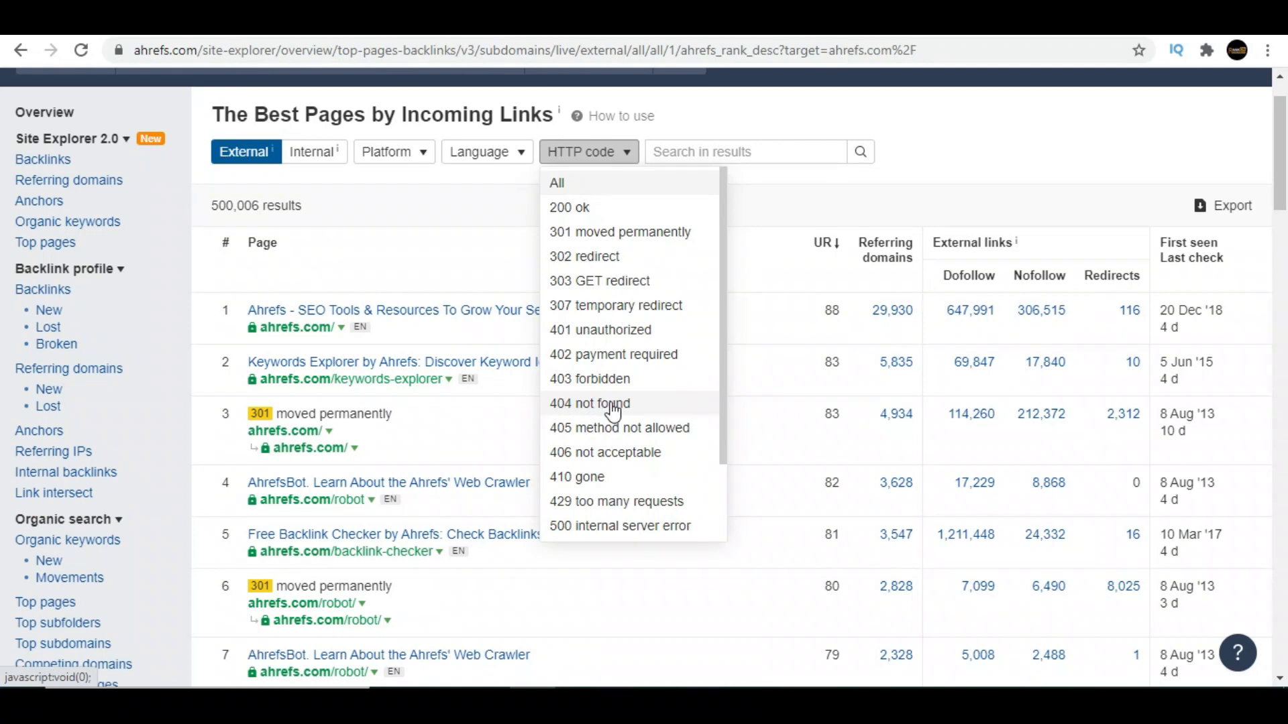
mouse_move(623, 413)
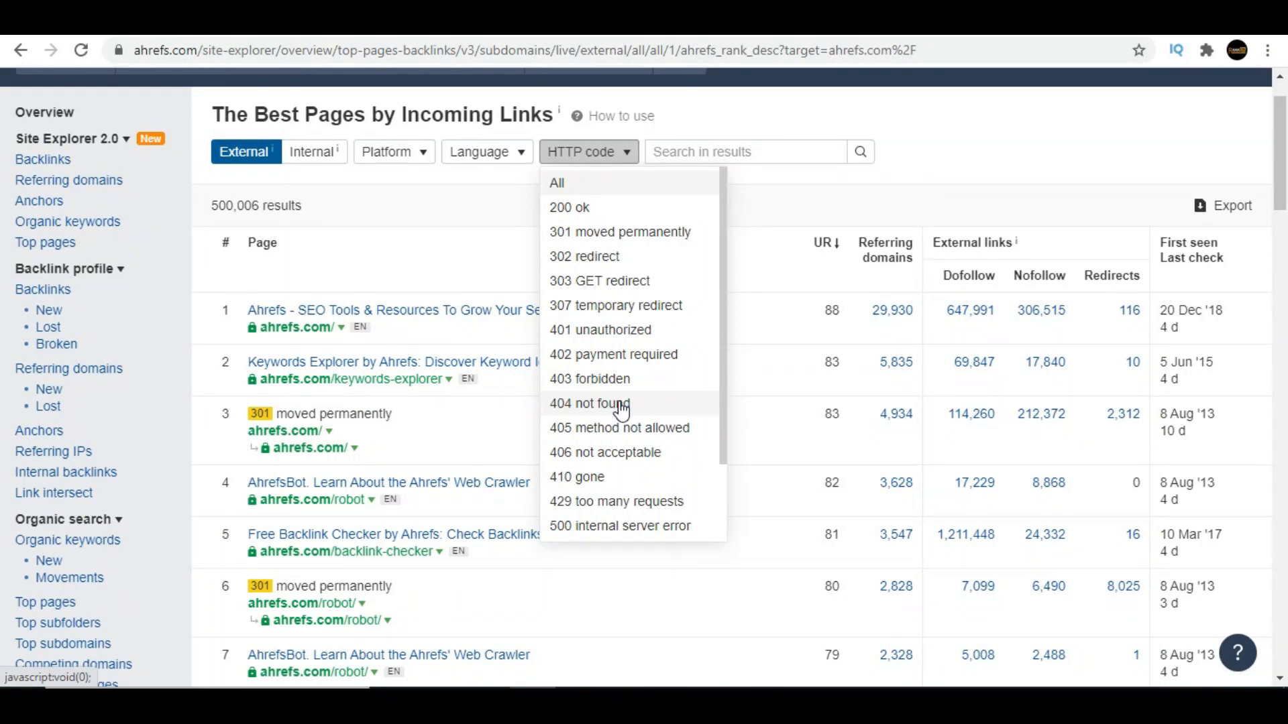
click(591, 403)
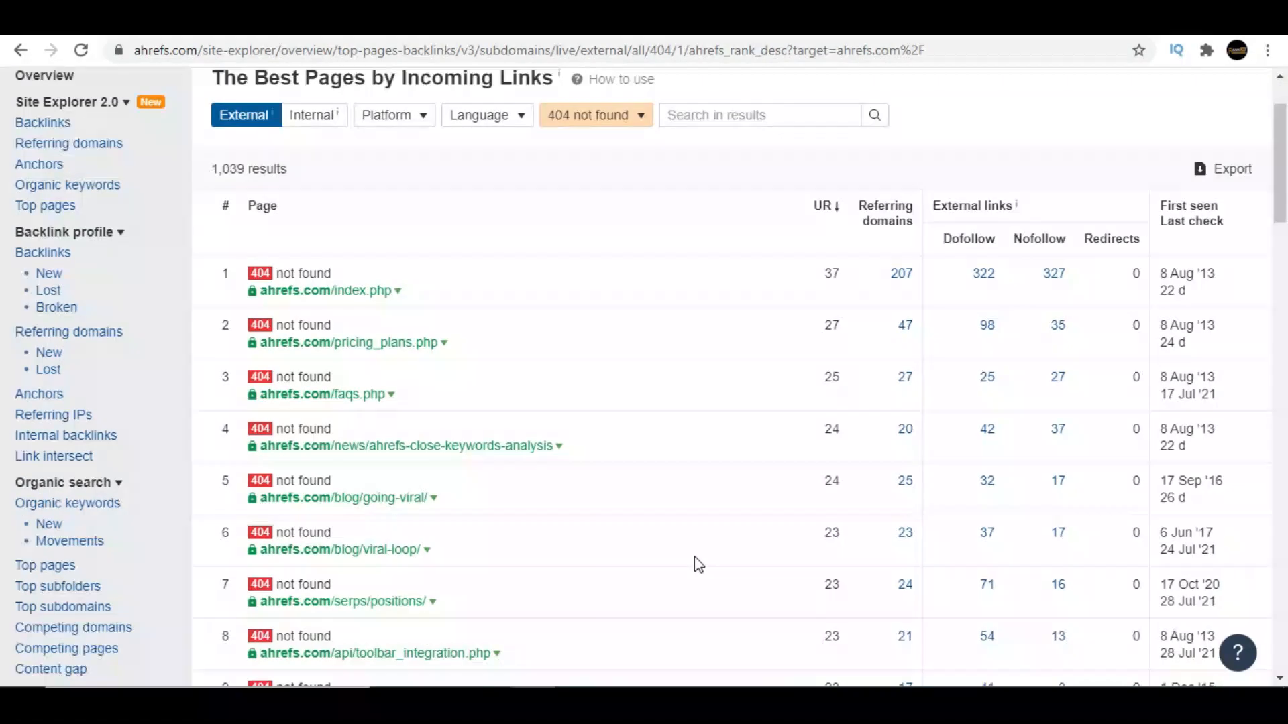
scroll(down, 3)
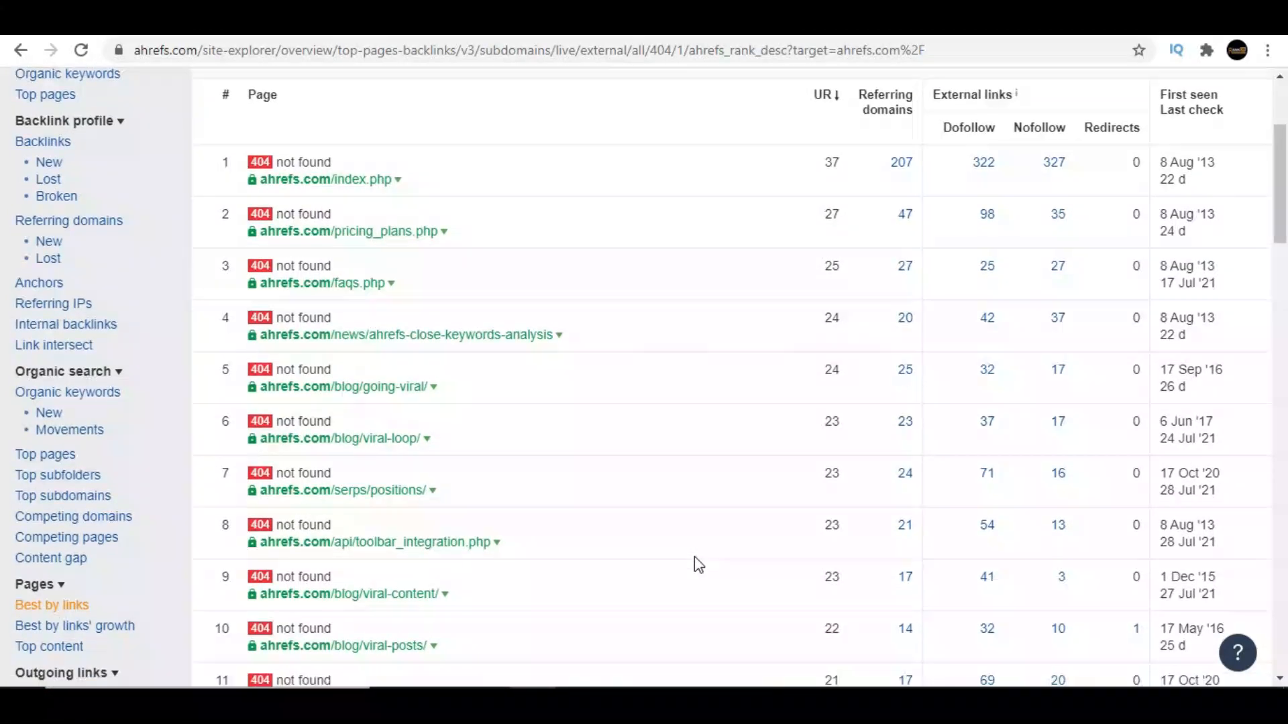
scroll(down, 3)
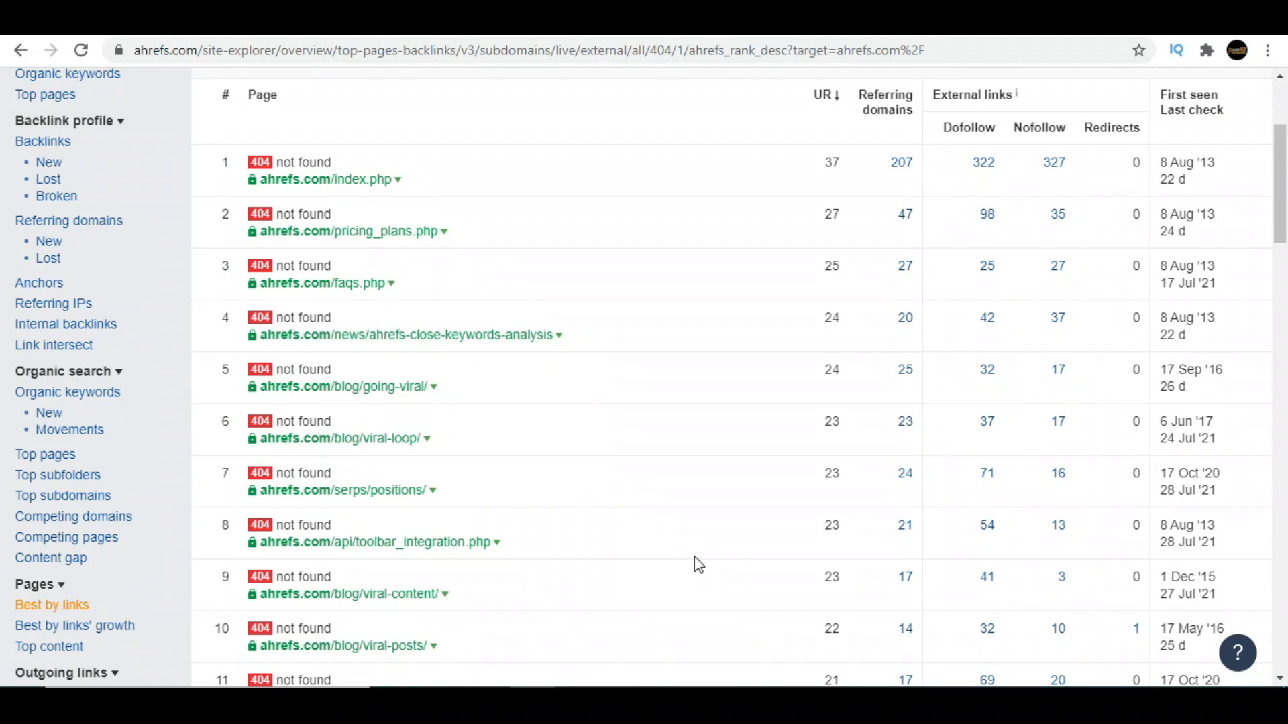
mouse_move(749, 585)
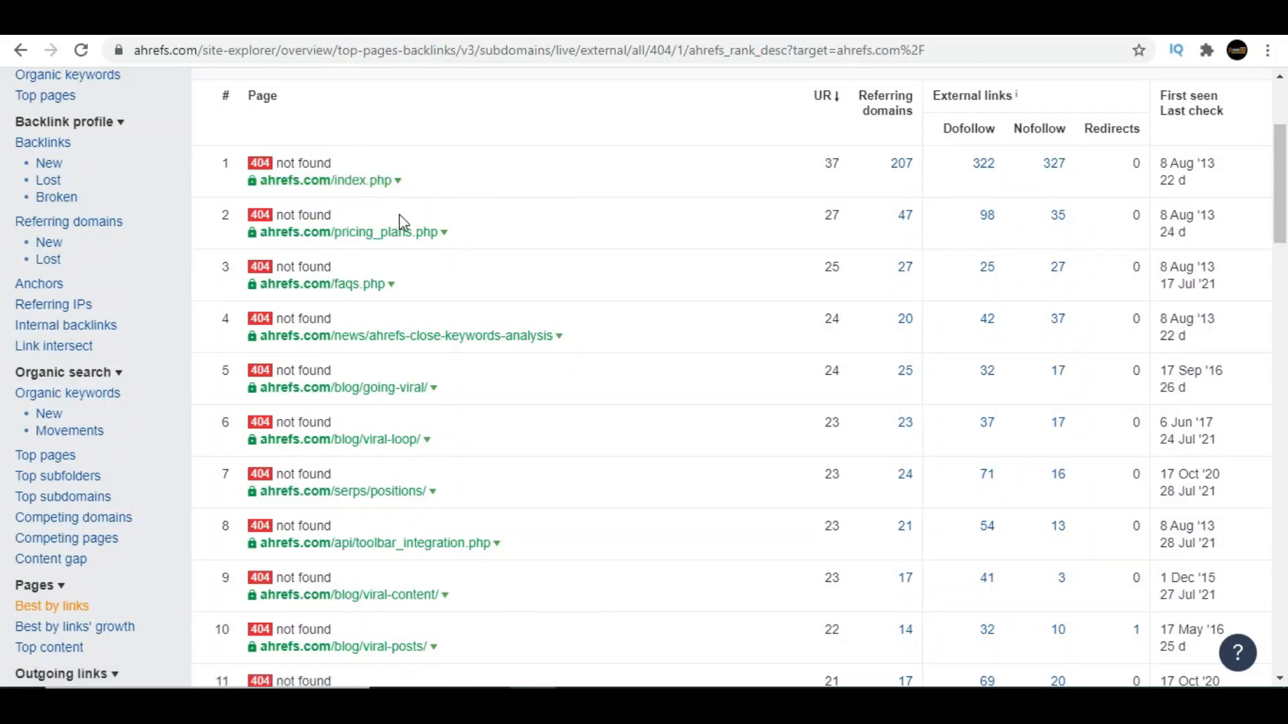
mouse_move(501, 251)
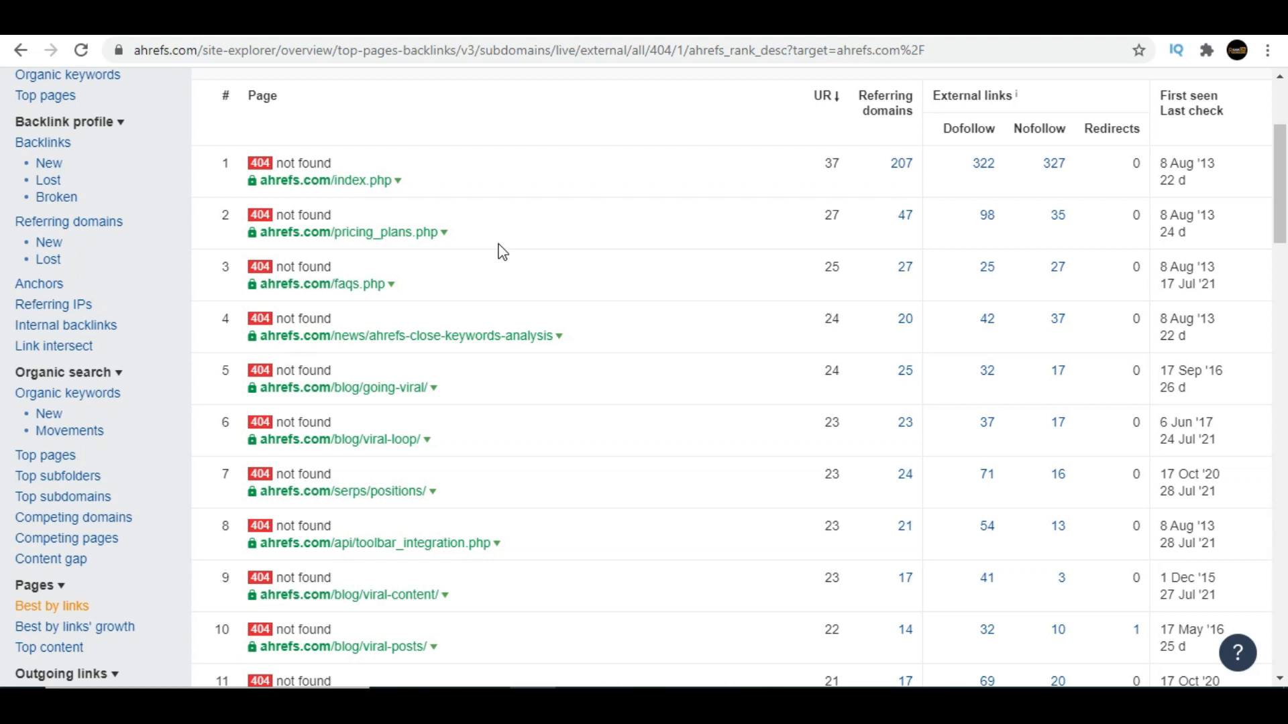
mouse_move(401, 408)
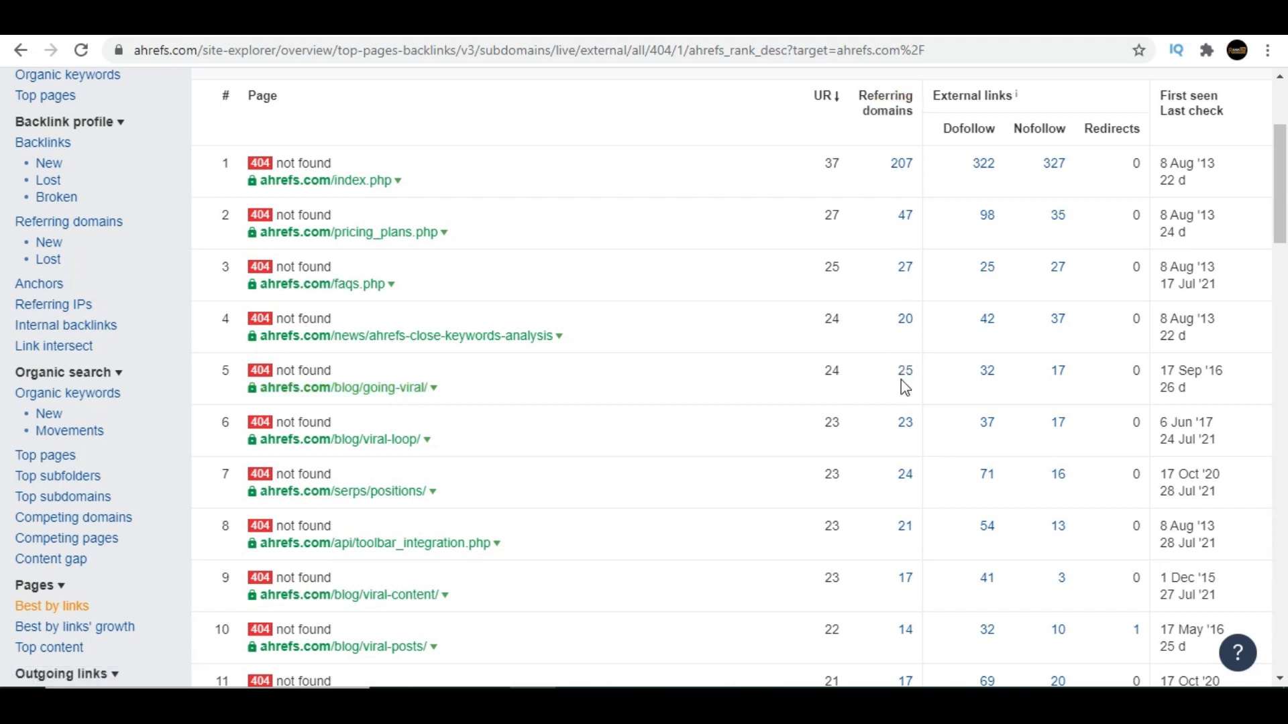
mouse_move(464, 384)
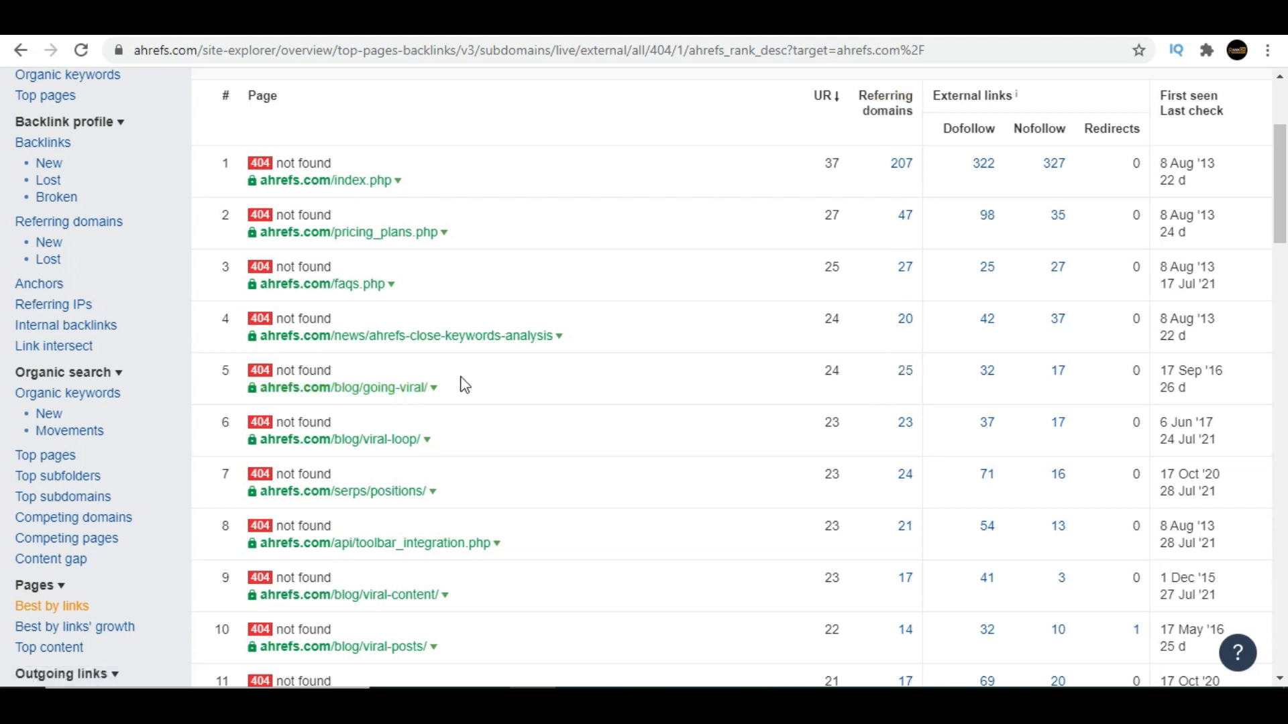
mouse_move(436, 393)
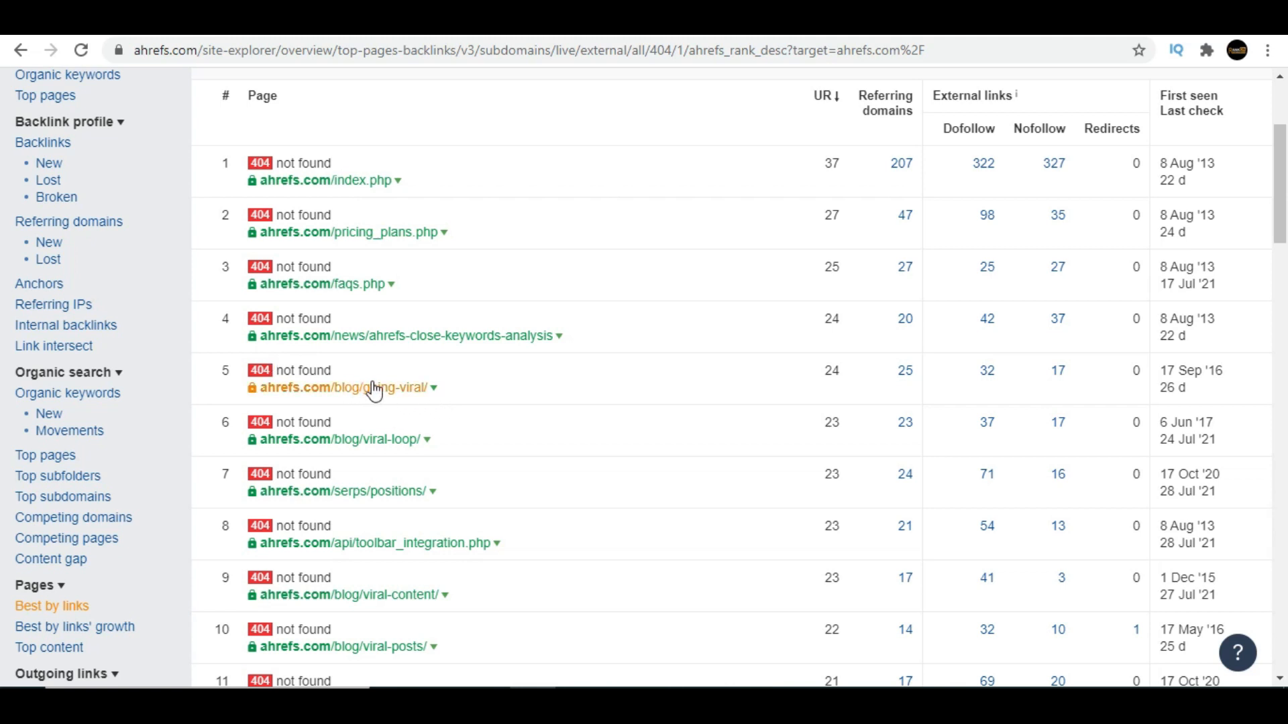
mouse_move(392, 394)
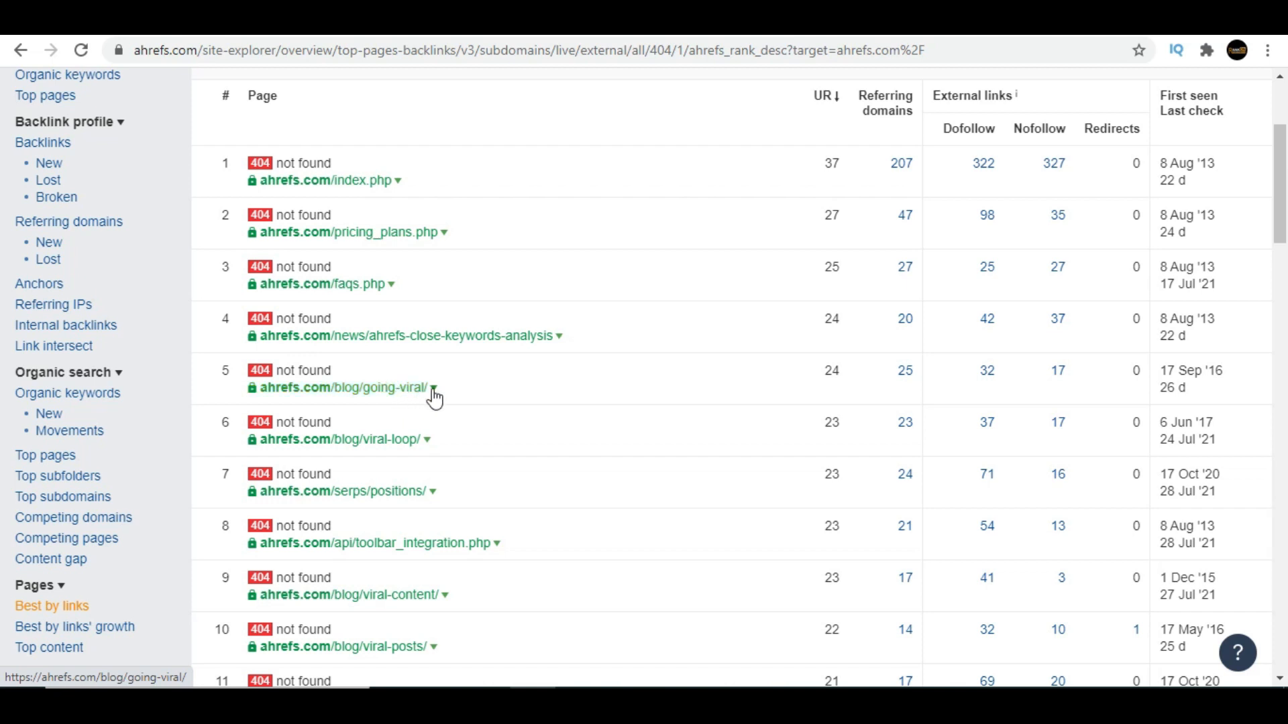
- View the /blog/going-viral/ 404 page on Archive.org via its row options
click(434, 388)
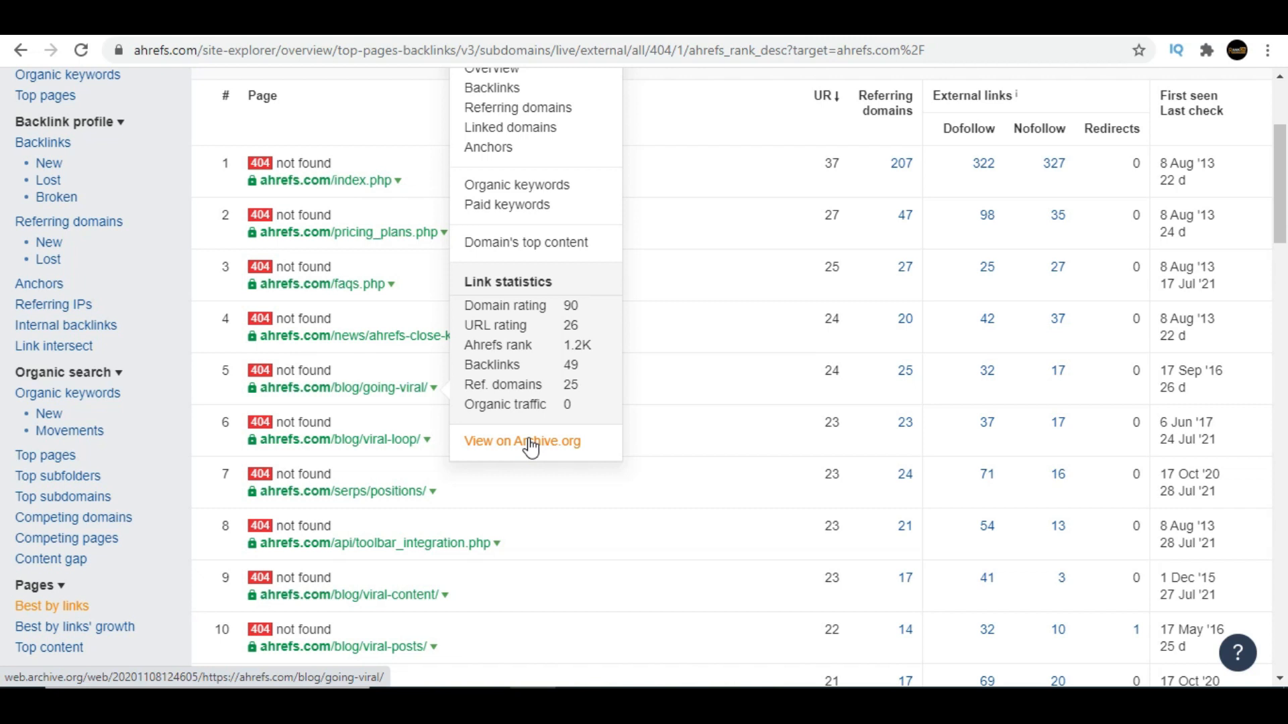
click(523, 441)
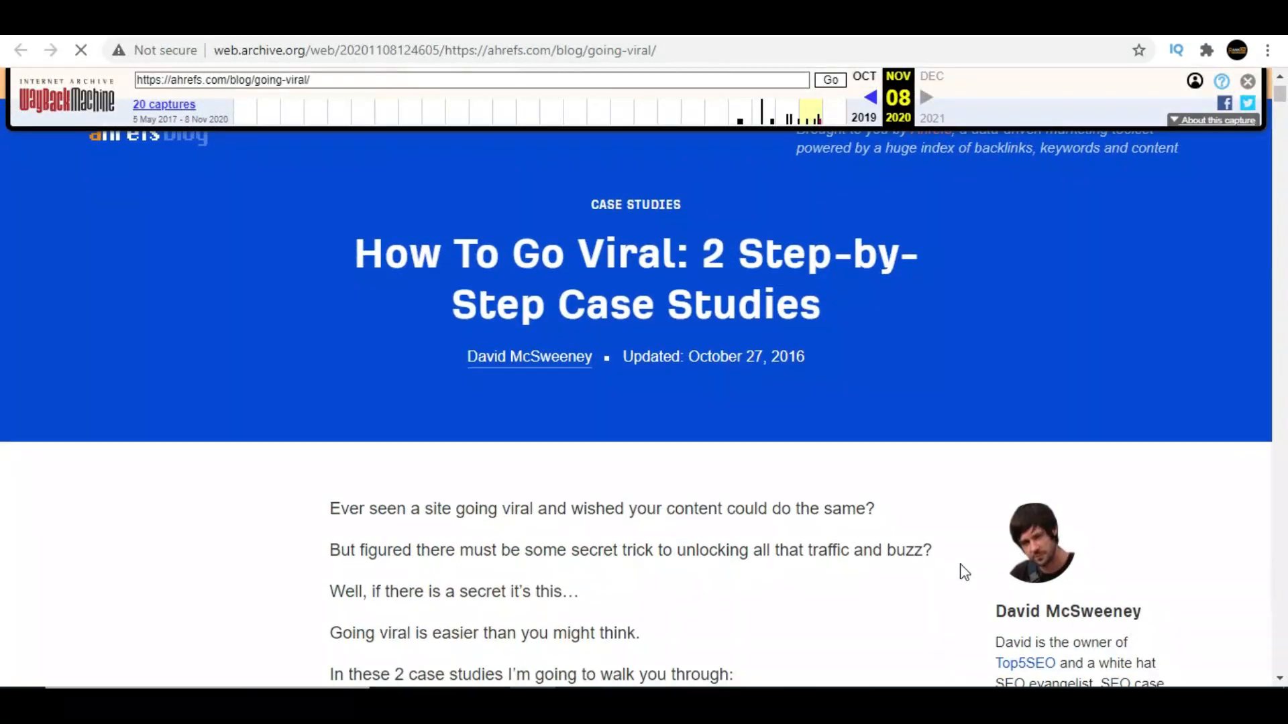
- Scroll the archived 'How To Go Viral' article down to its fifth ingredient
scroll(down, 3)
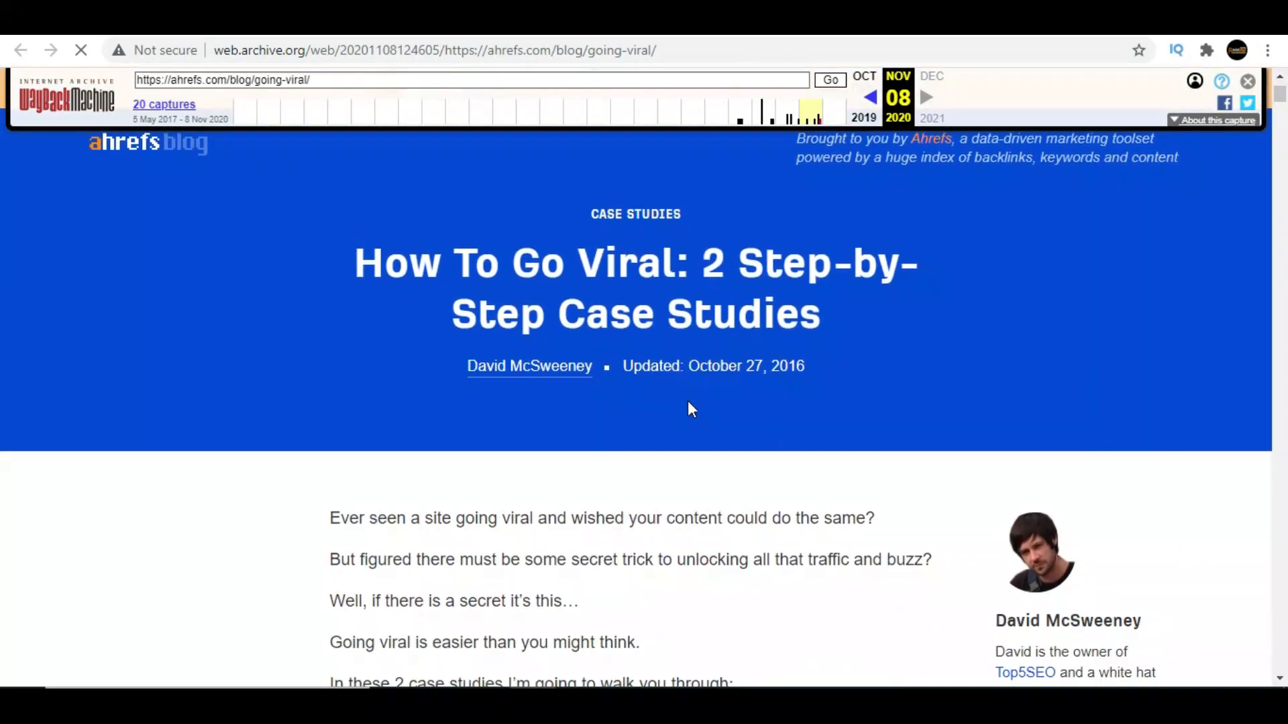
scroll(down, 3)
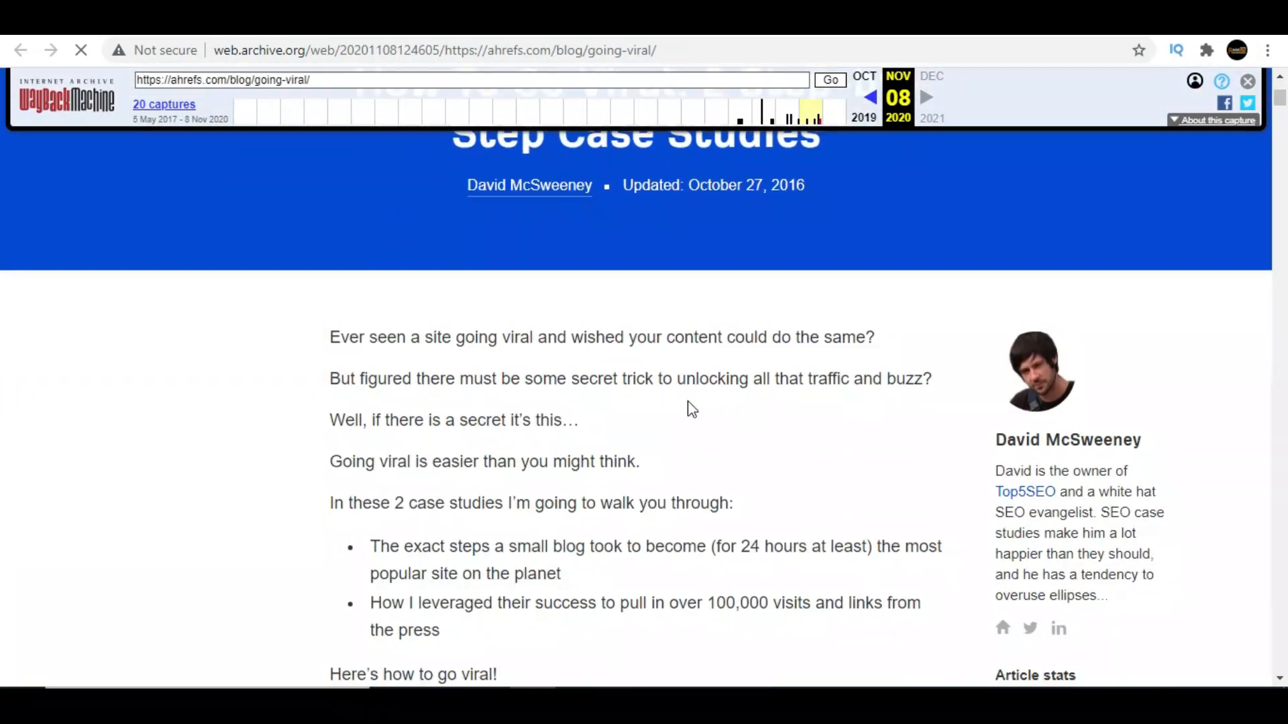
scroll(down, 3)
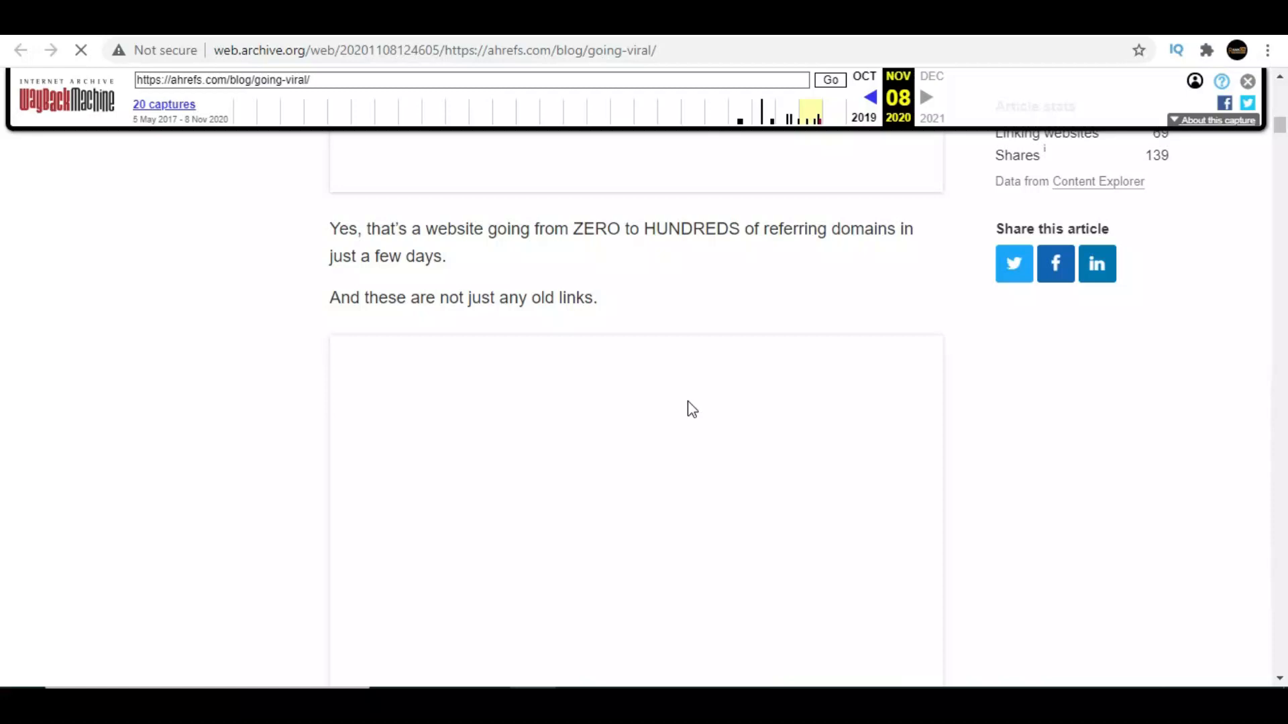
scroll(down, 3)
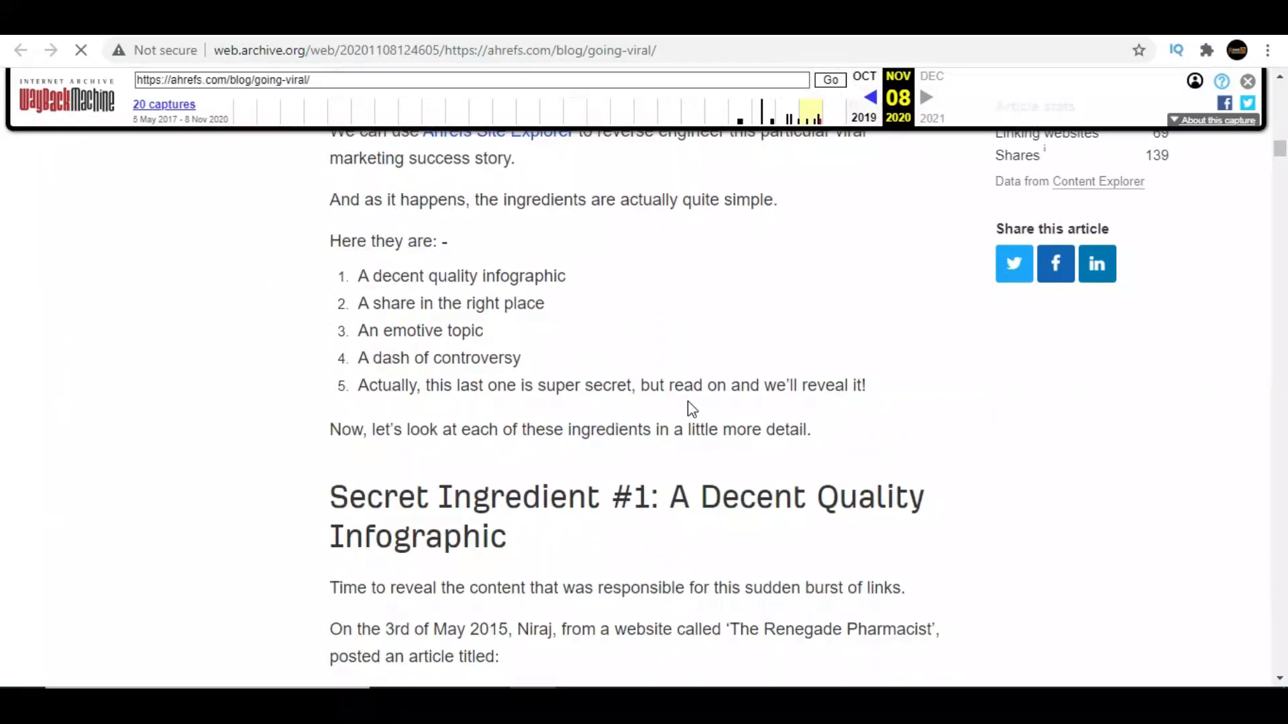
scroll(down, 3)
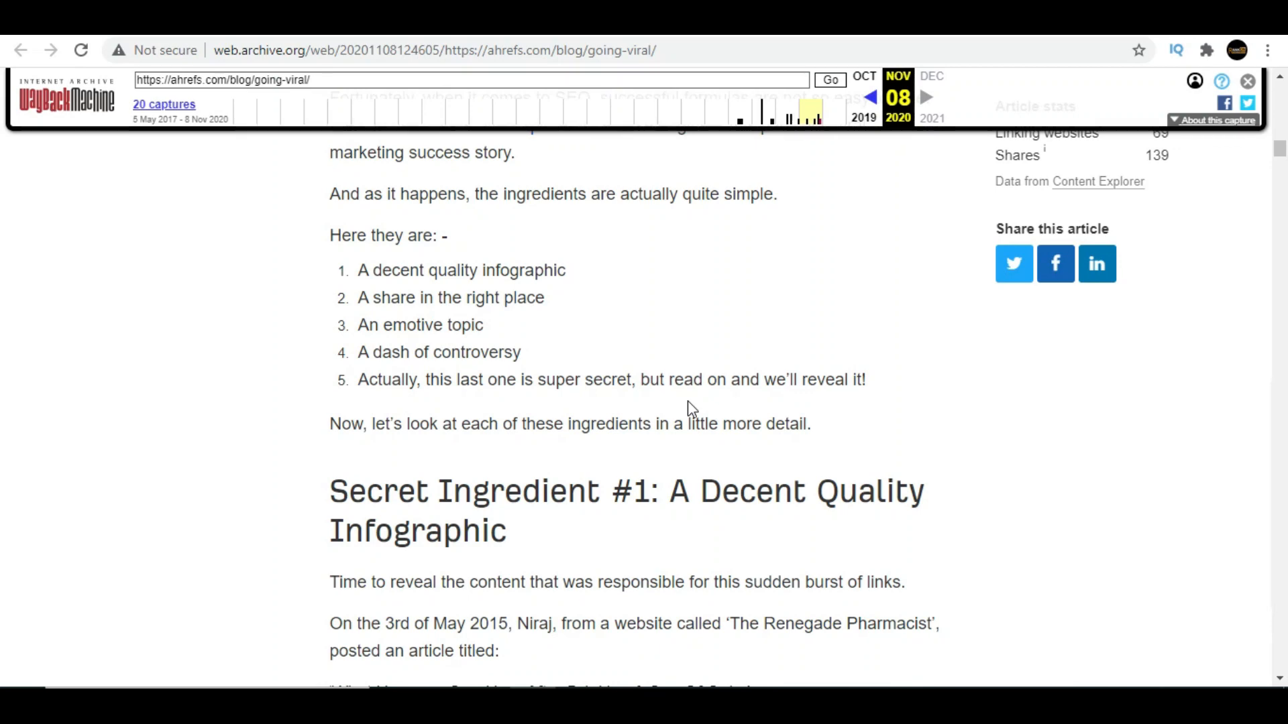
scroll(down, 3)
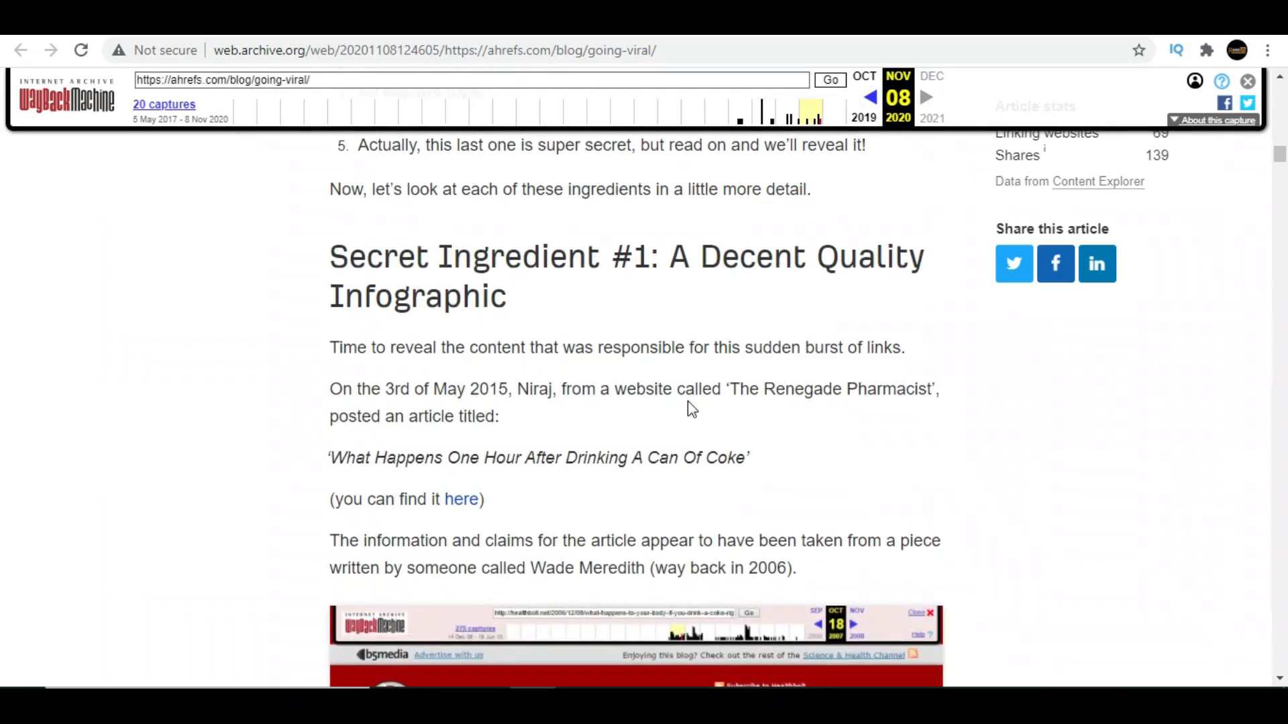
scroll(down, 3)
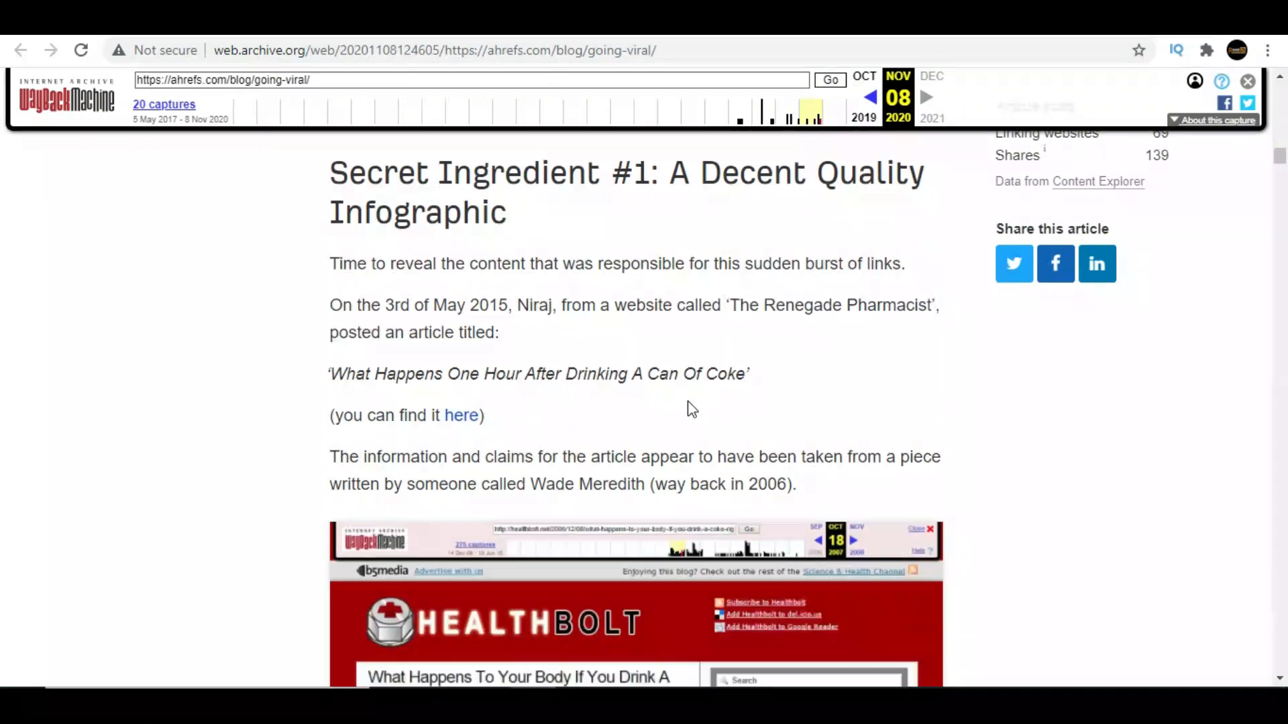
scroll(down, 3)
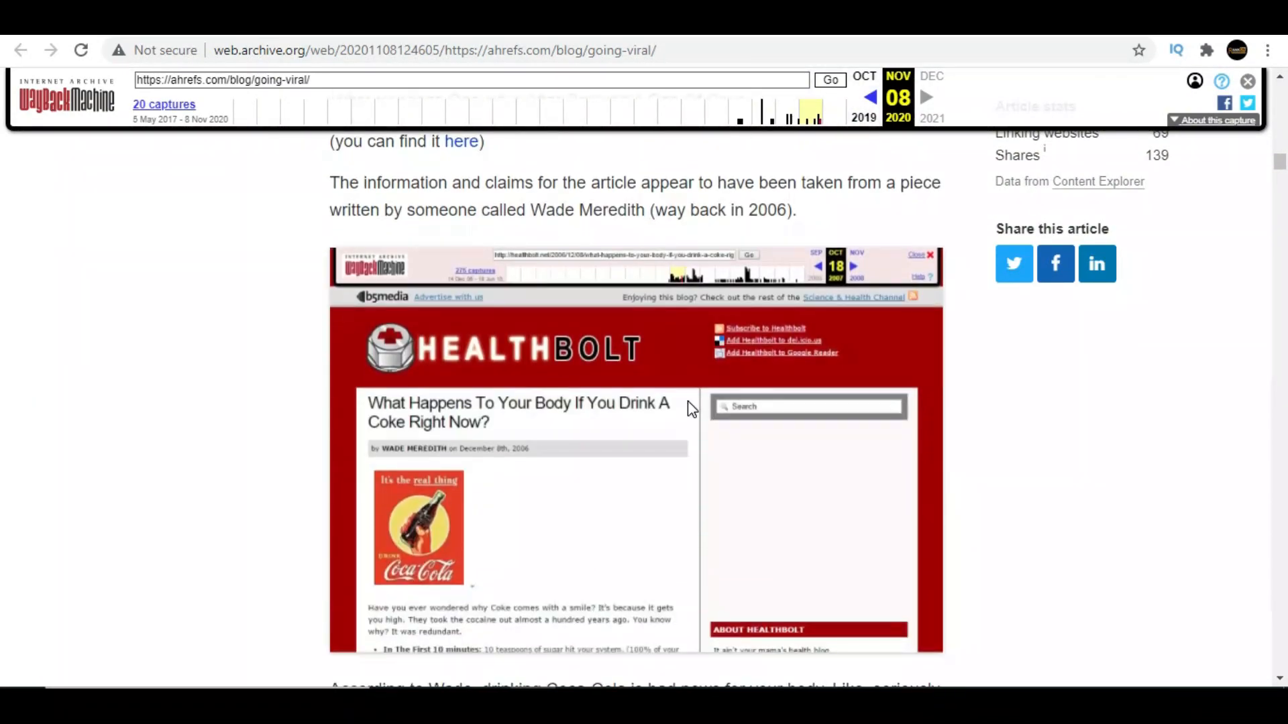
scroll(down, 3)
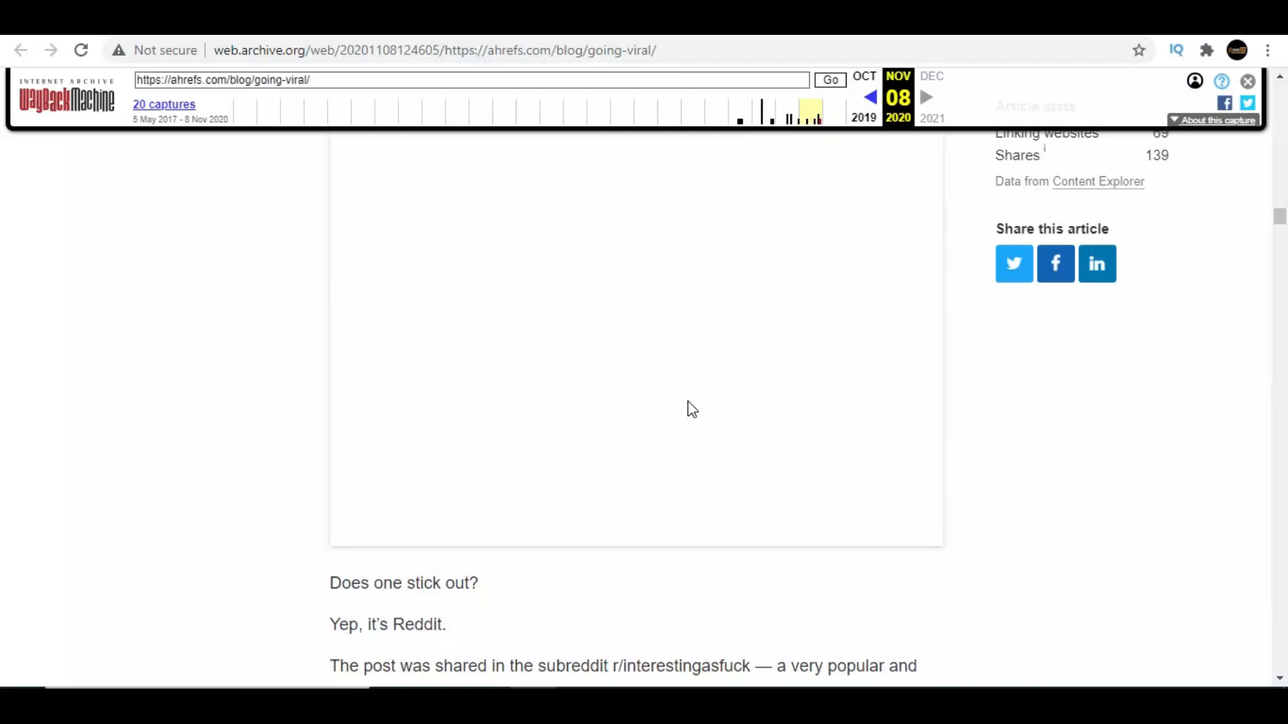
scroll(down, 3)
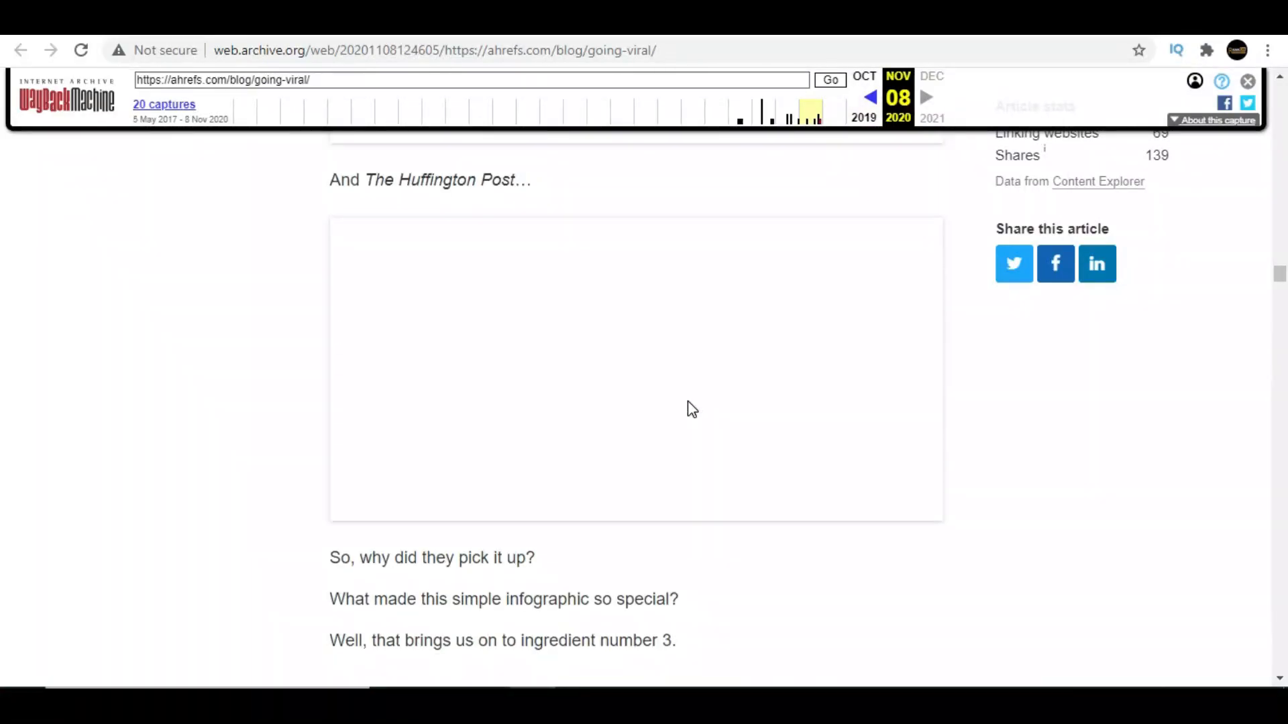
scroll(down, 3)
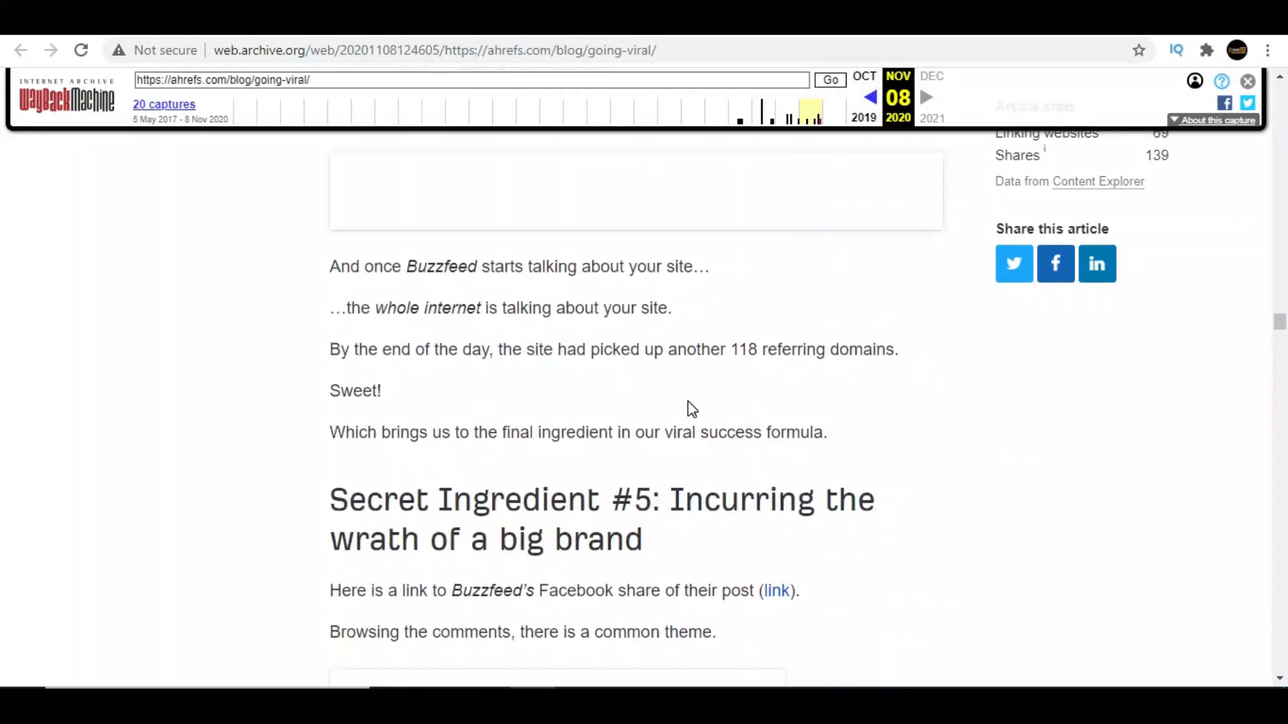
scroll(down, 3)
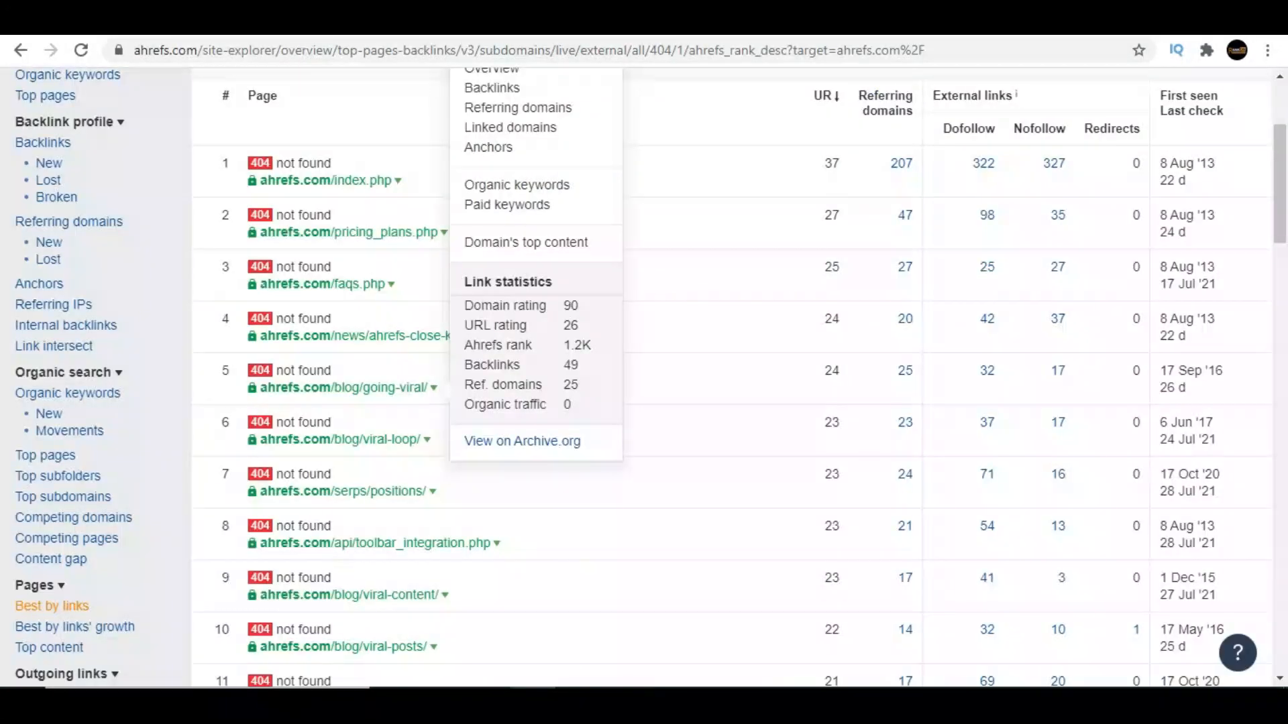
- Close the going-viral row's dropdown so the 404 list is fully visible again
click(691, 110)
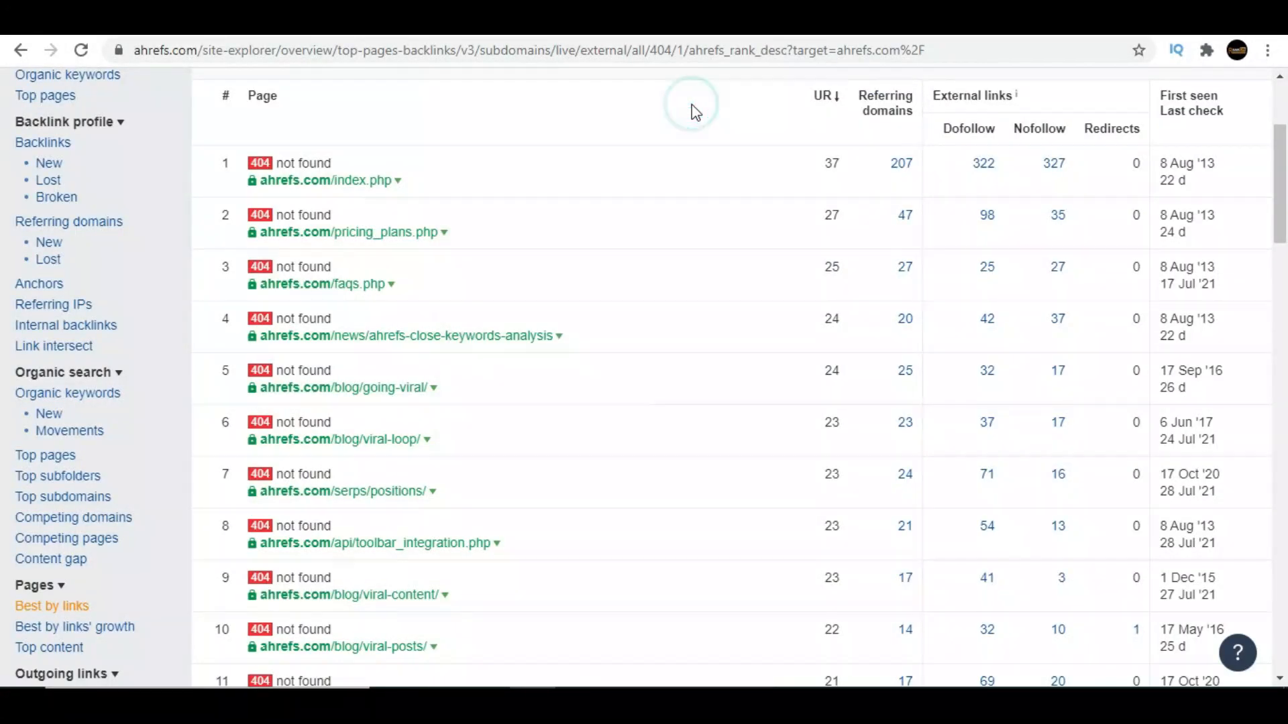
mouse_move(816, 242)
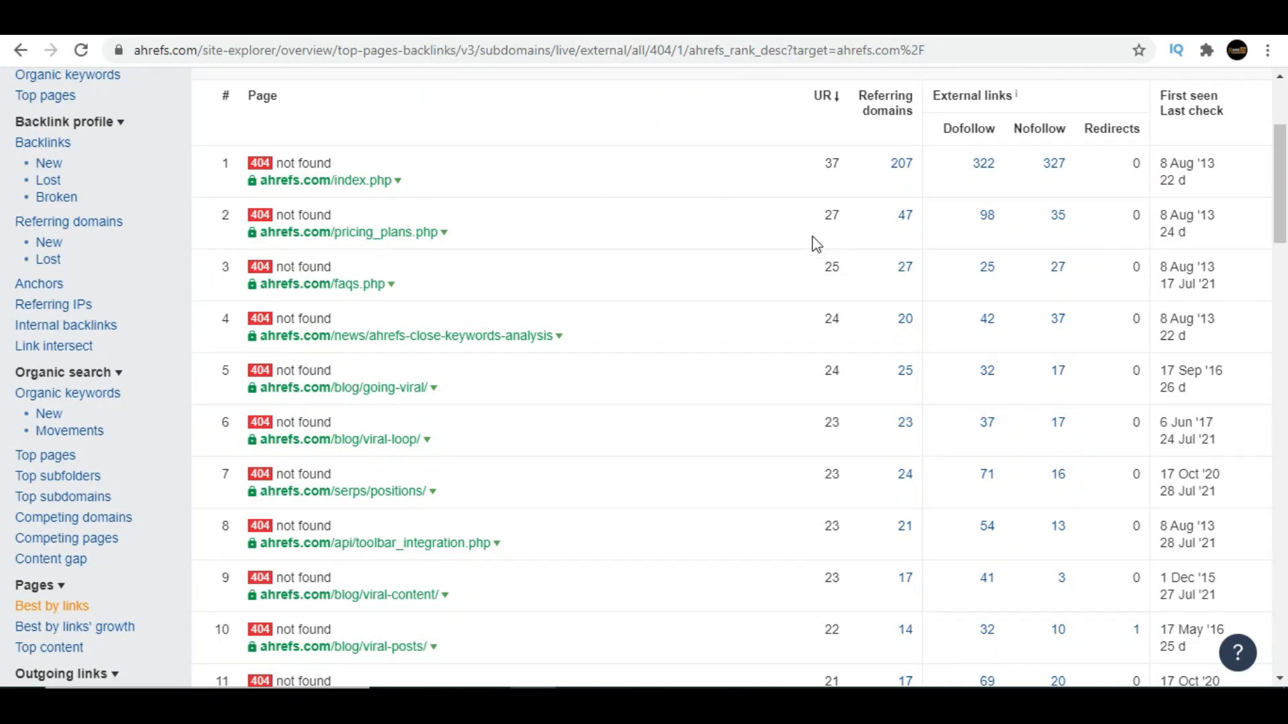
mouse_move(821, 259)
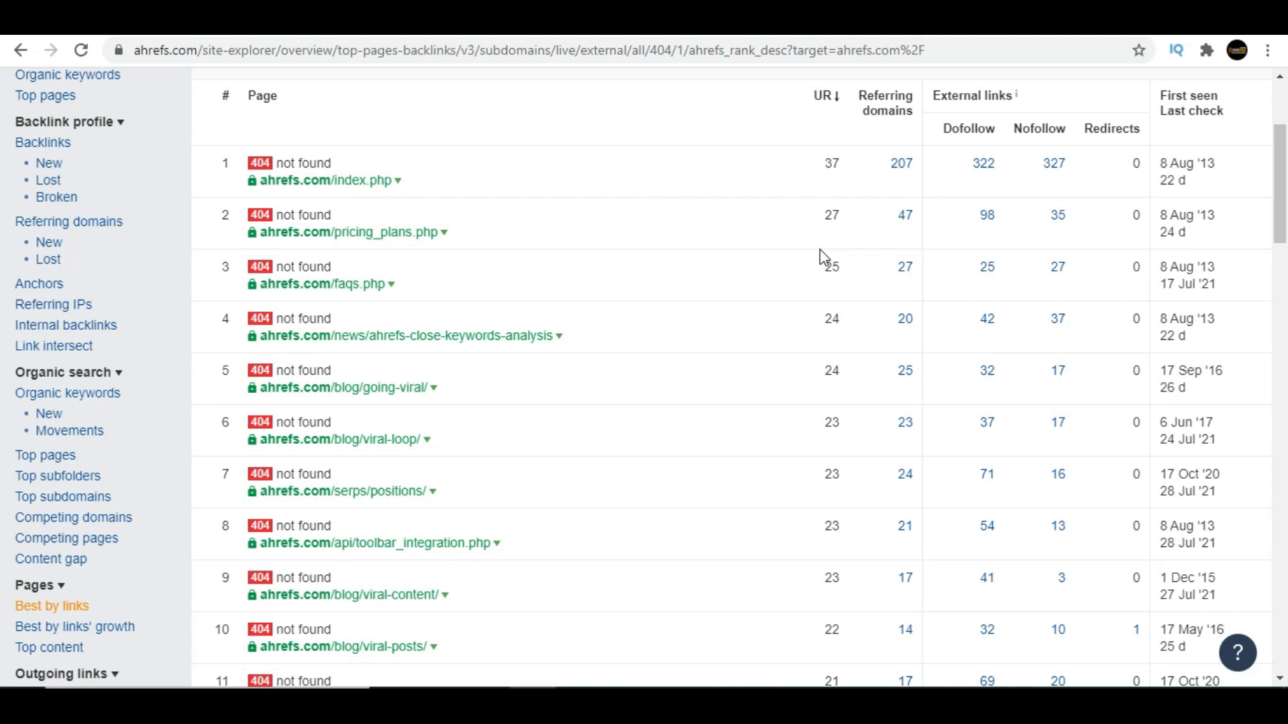
mouse_move(919, 320)
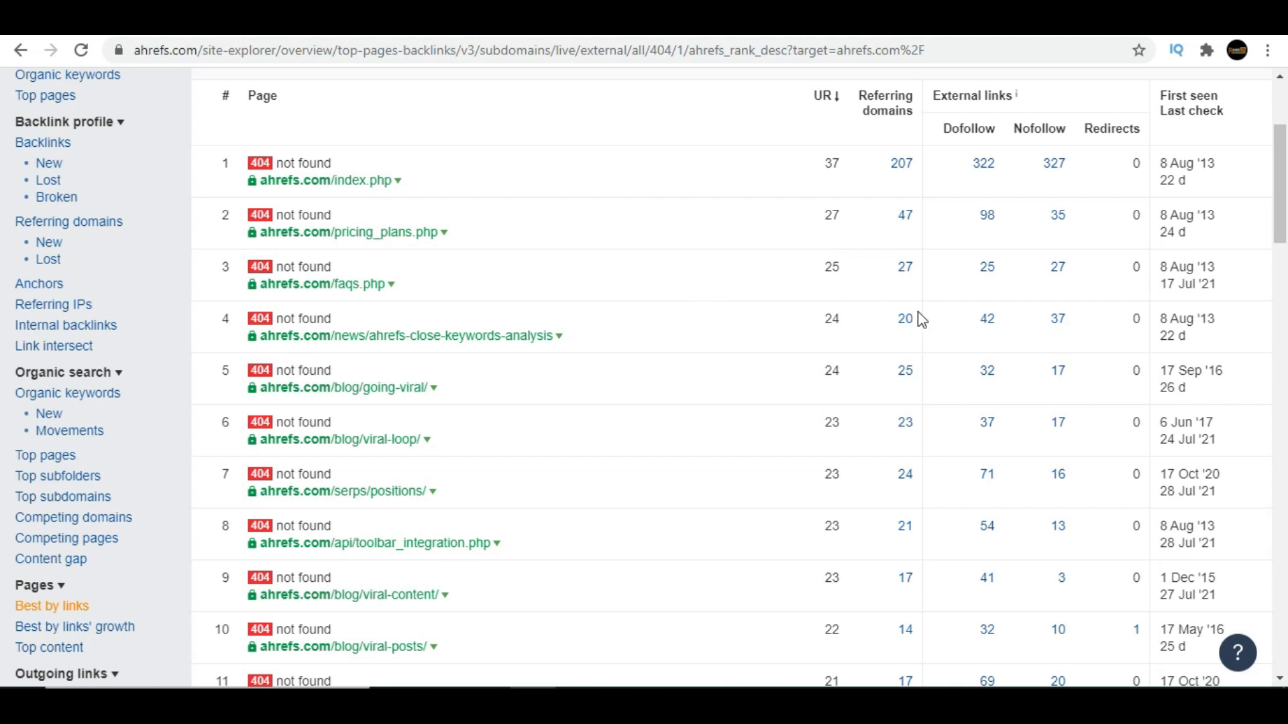
mouse_move(908, 464)
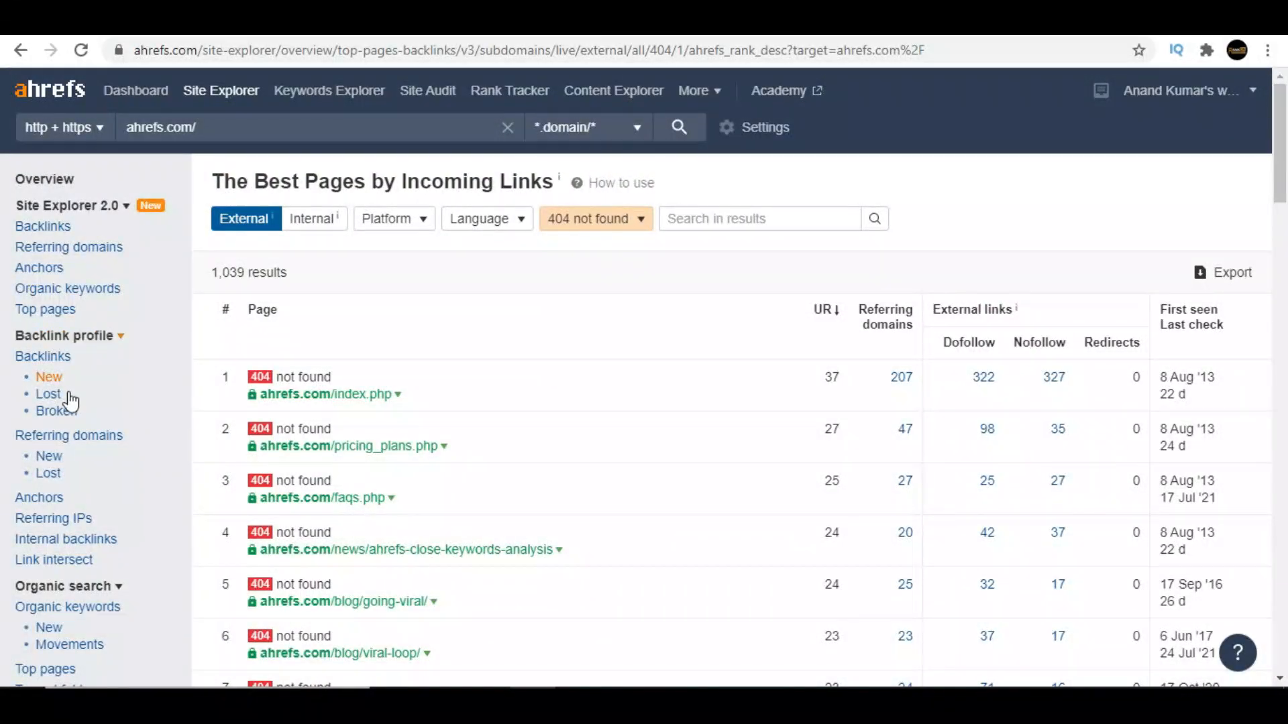
- Show the Lost Backlinks report for ahrefs.com, 127,815 lost over 7 days
click(47, 395)
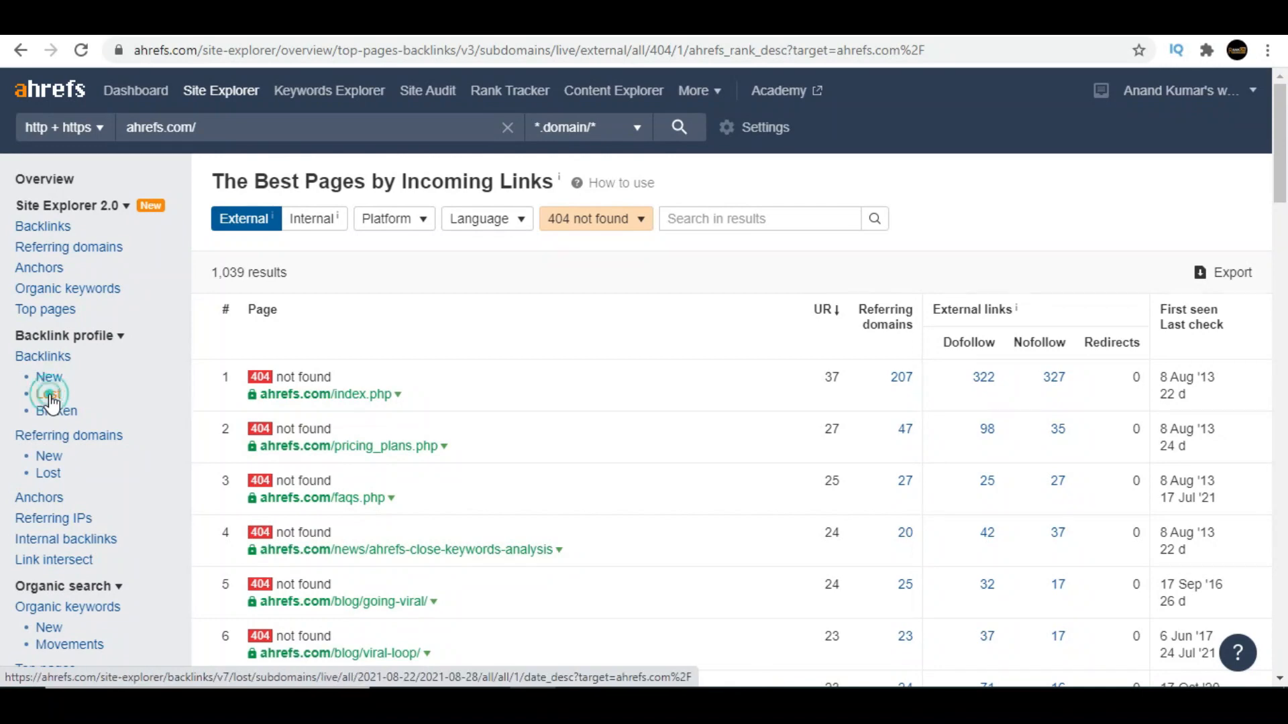
click(46, 394)
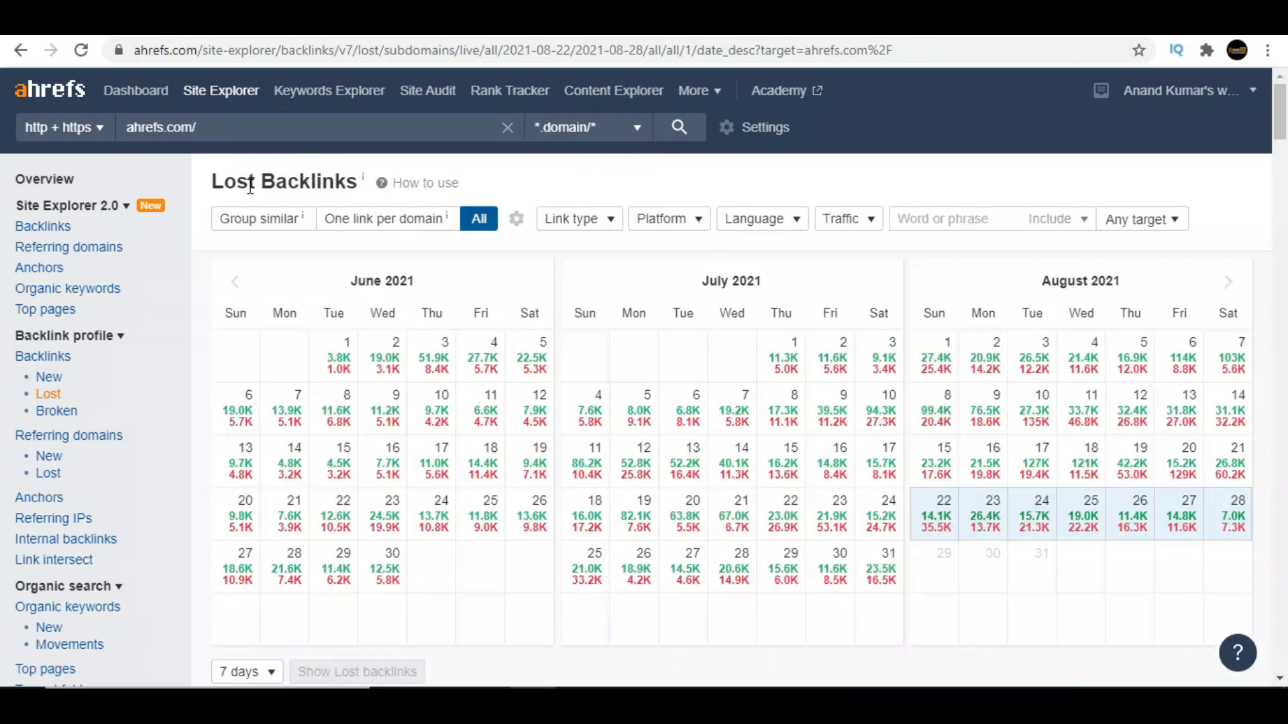
mouse_move(856, 193)
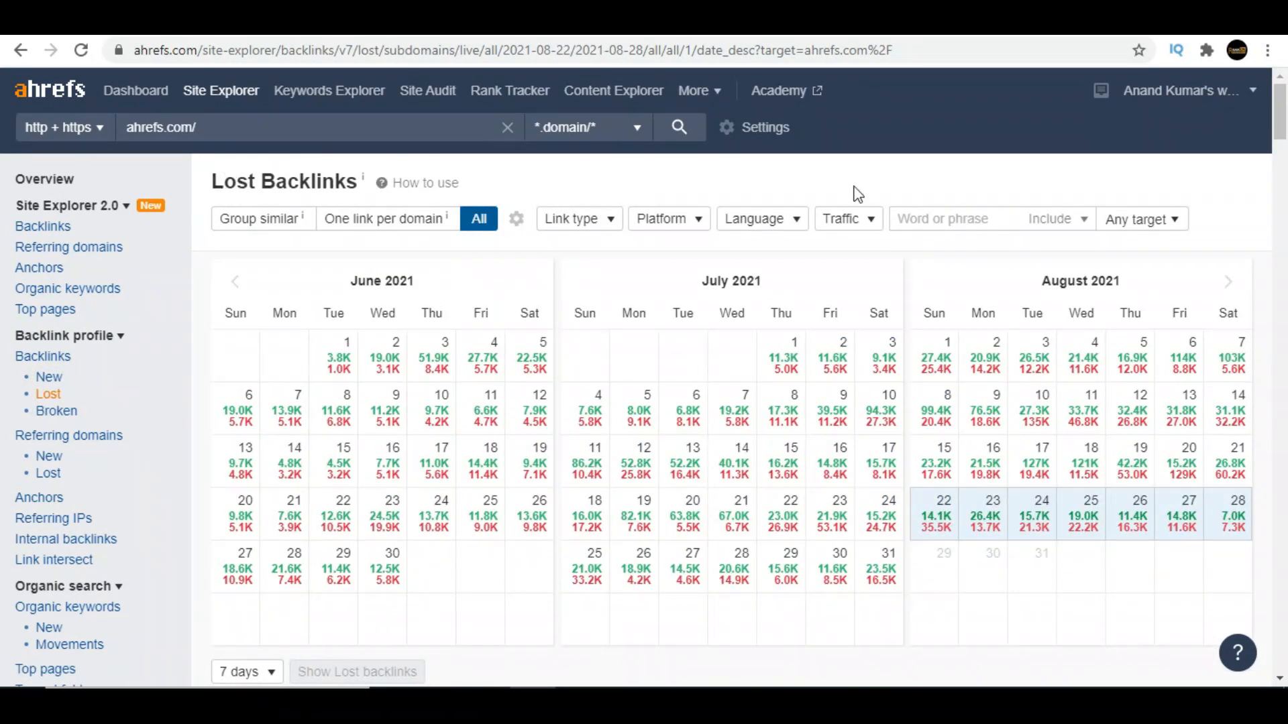
scroll(down, 3)
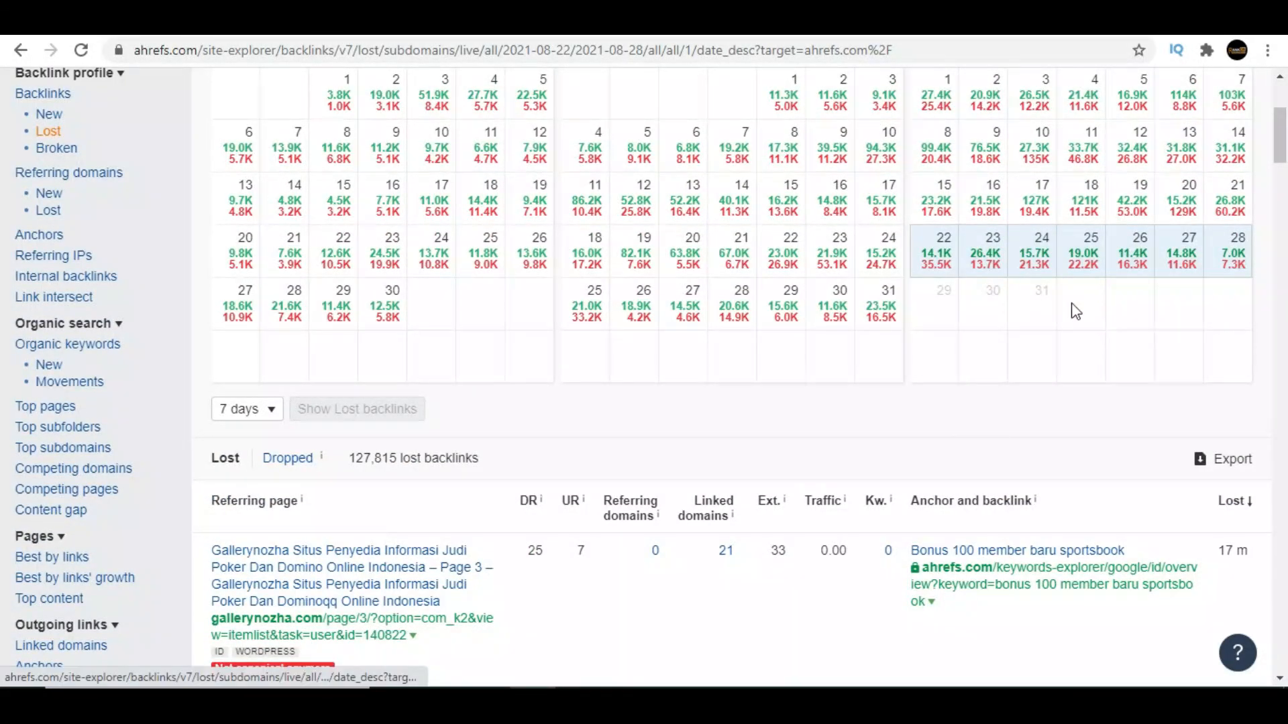
- Expand the '7 days' date-range dropdown and scroll through the lost backlinks
click(247, 409)
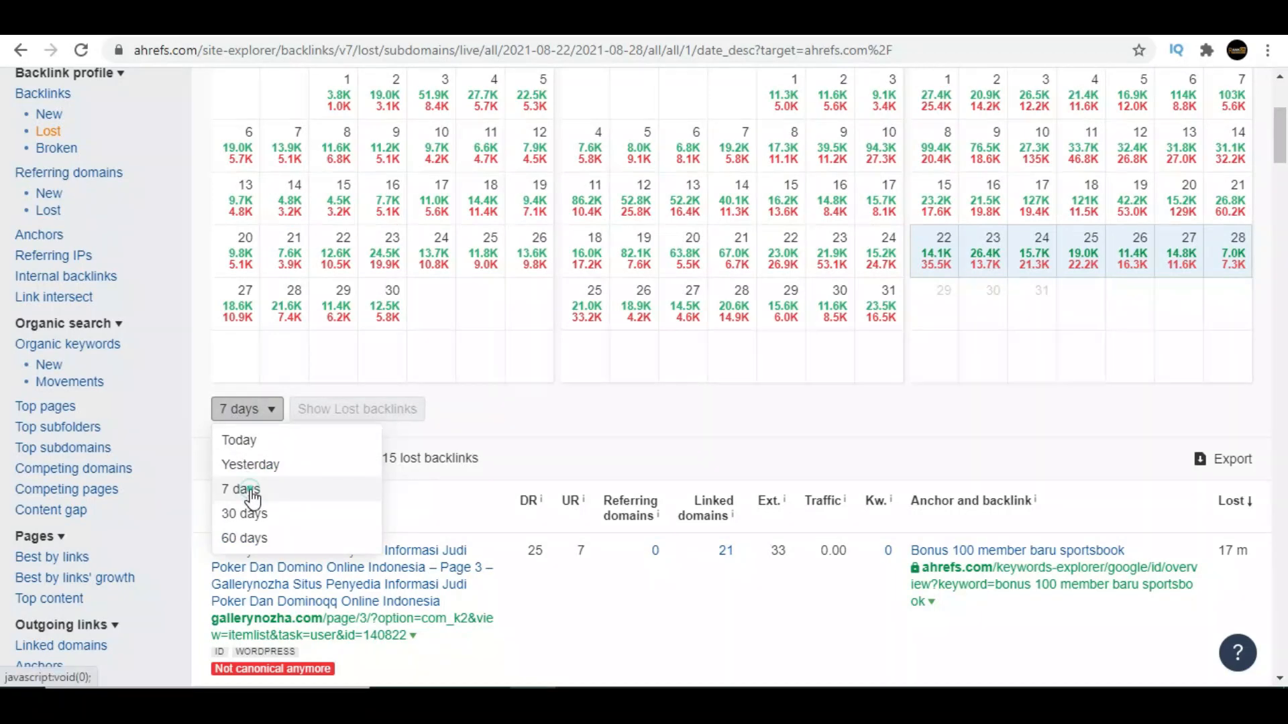
scroll(down, 3)
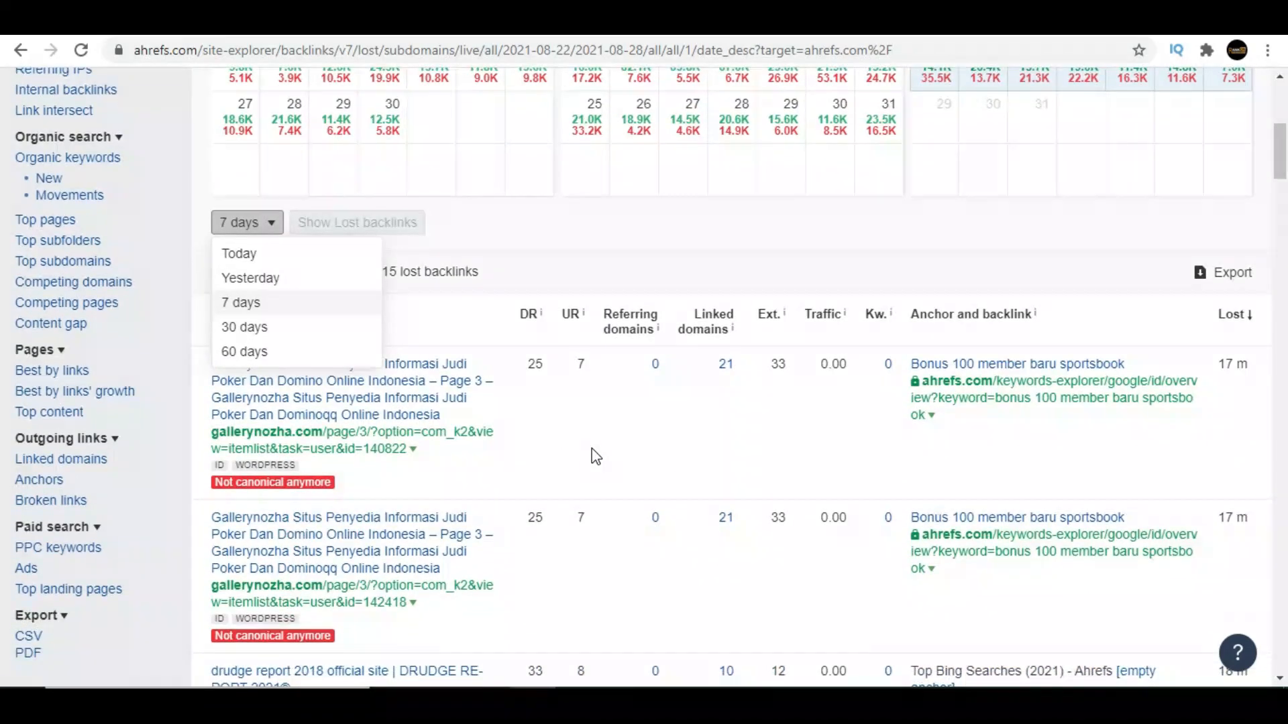
scroll(down, 3)
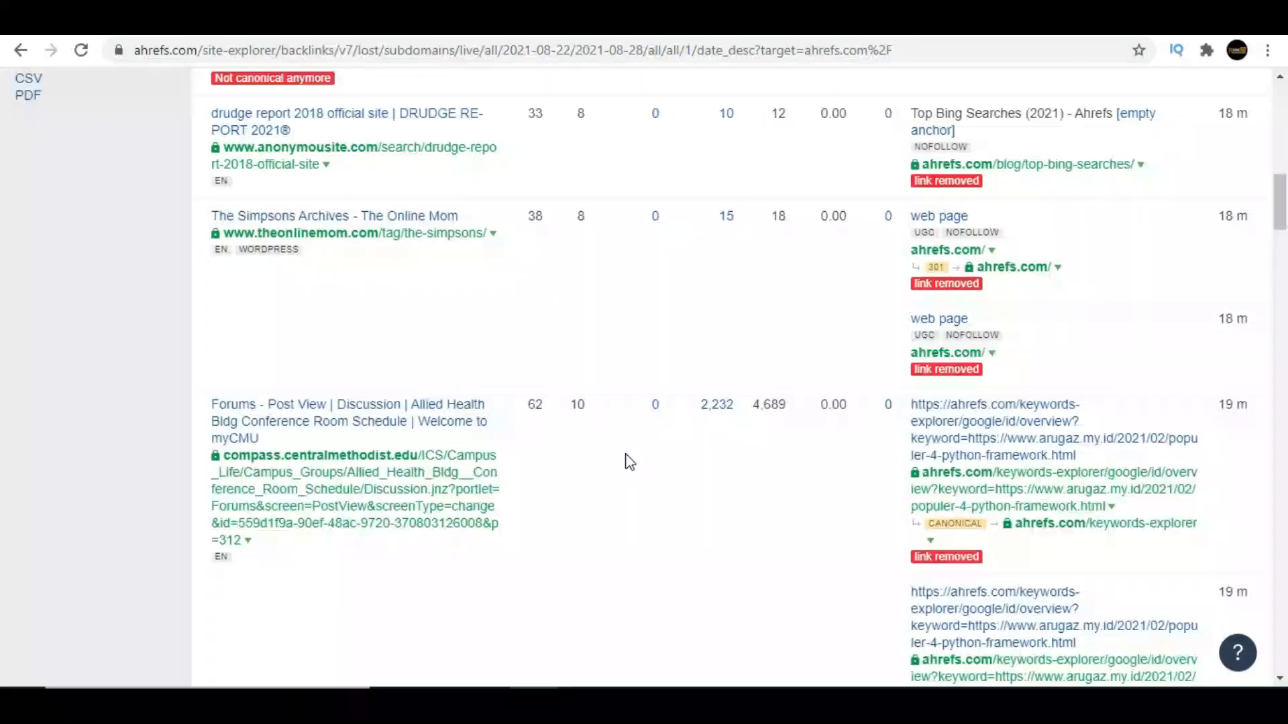
scroll(down, 3)
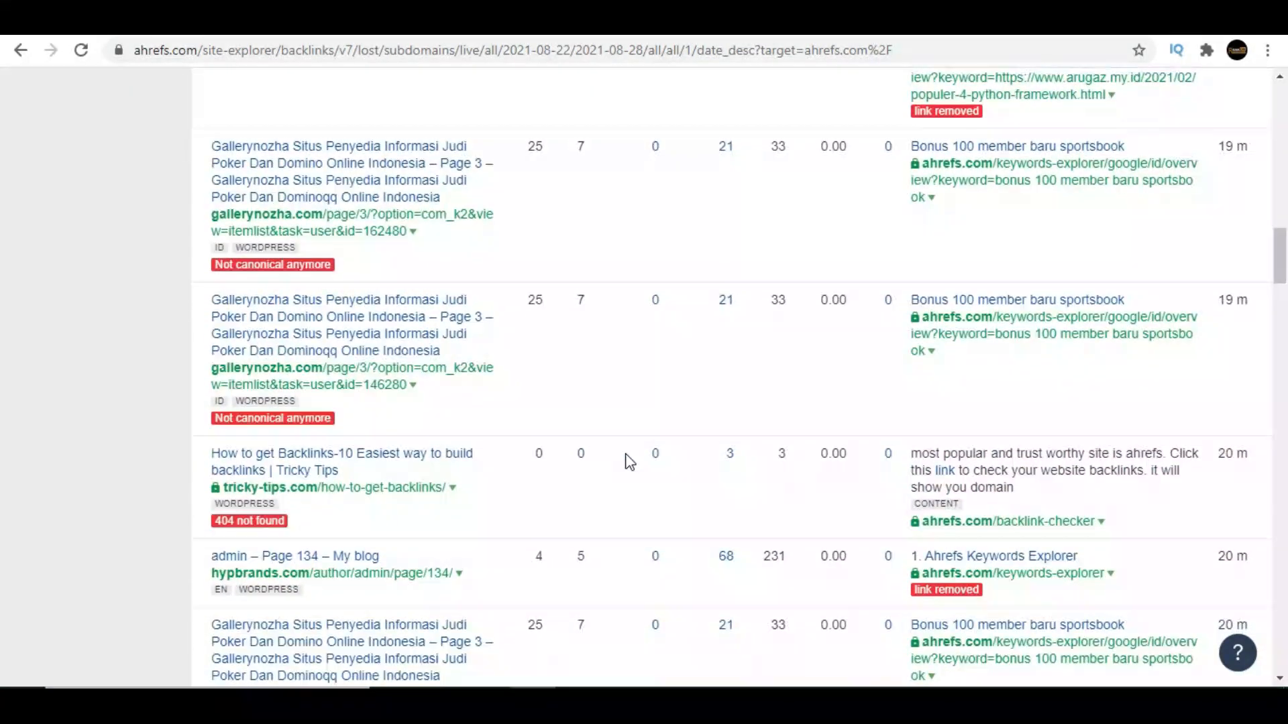